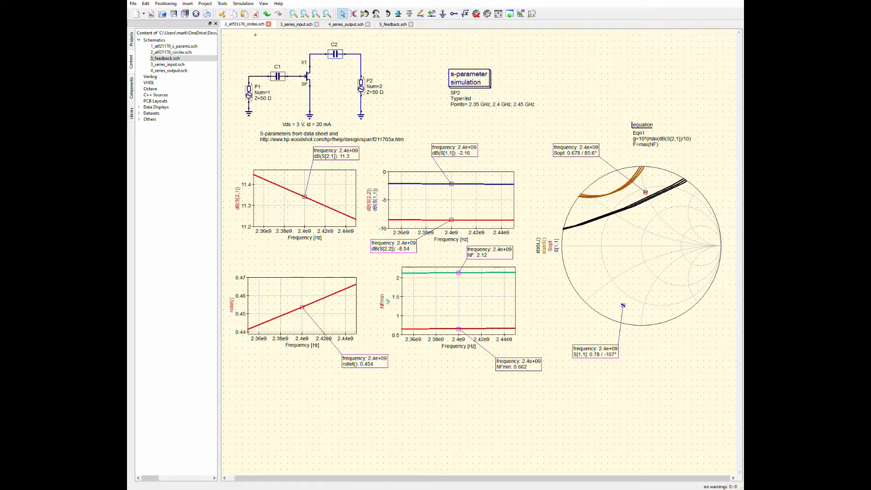
mouse_move(530, 246)
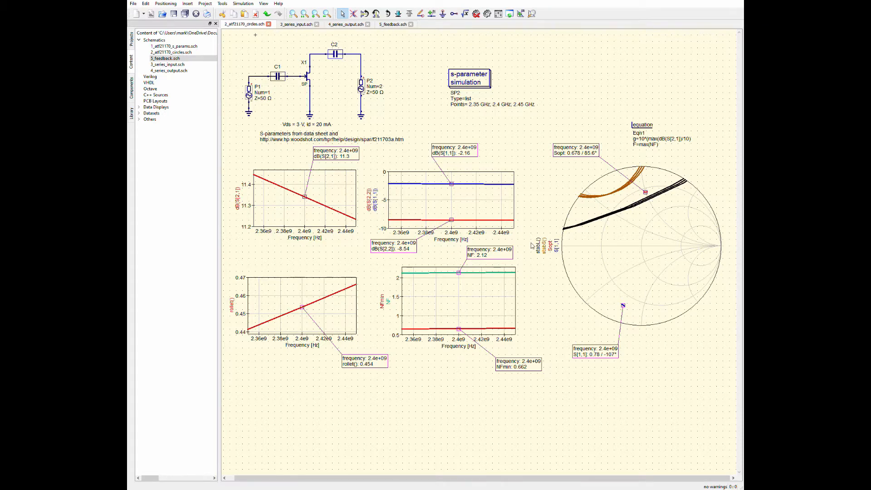
mouse_move(532, 235)
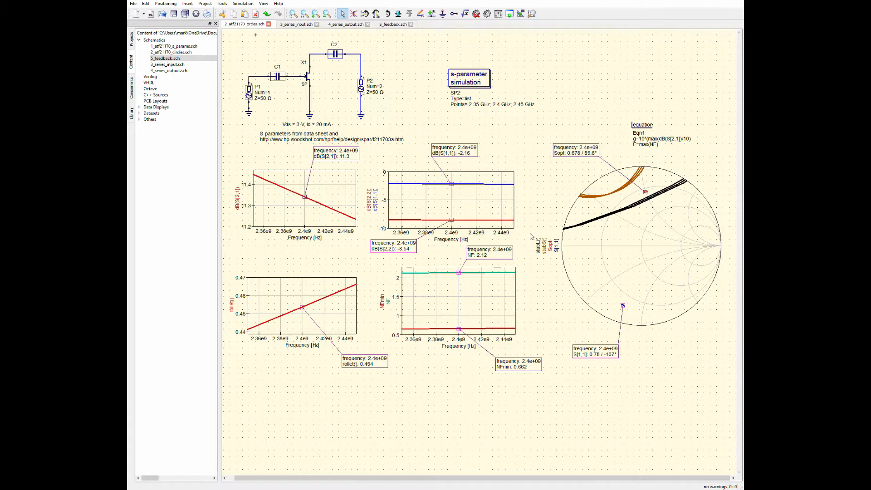
mouse_move(522, 218)
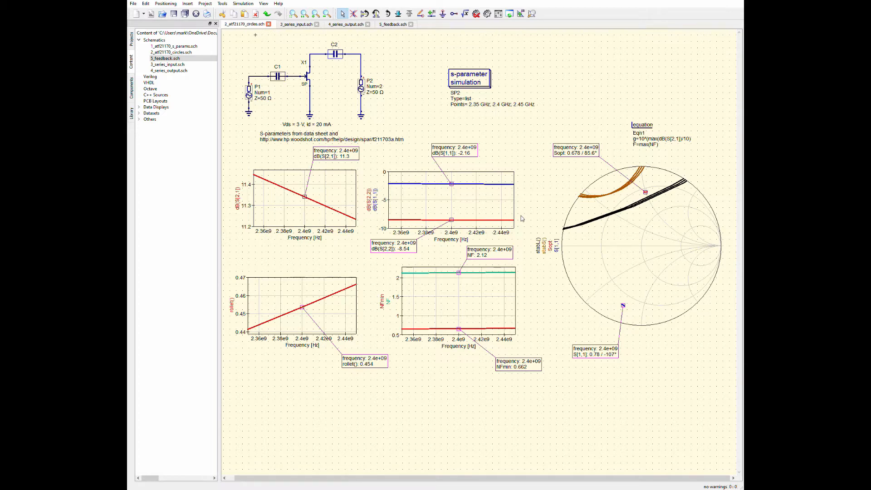
mouse_move(529, 210)
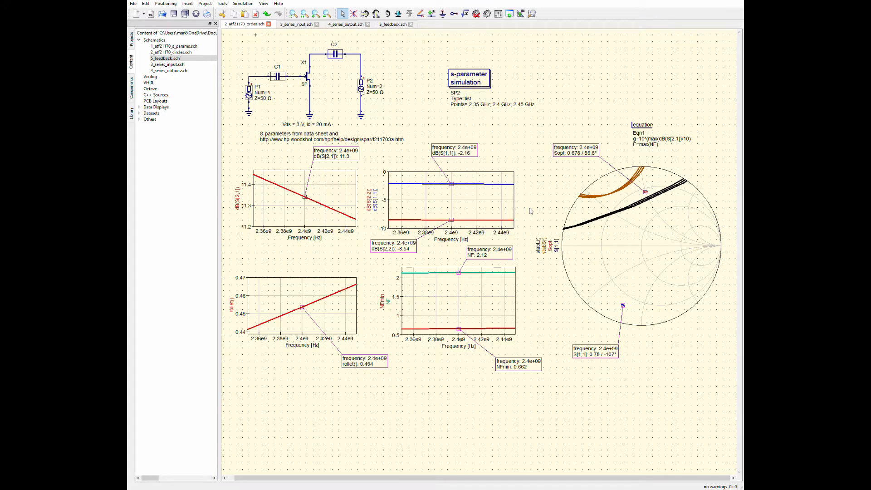
mouse_move(408, 95)
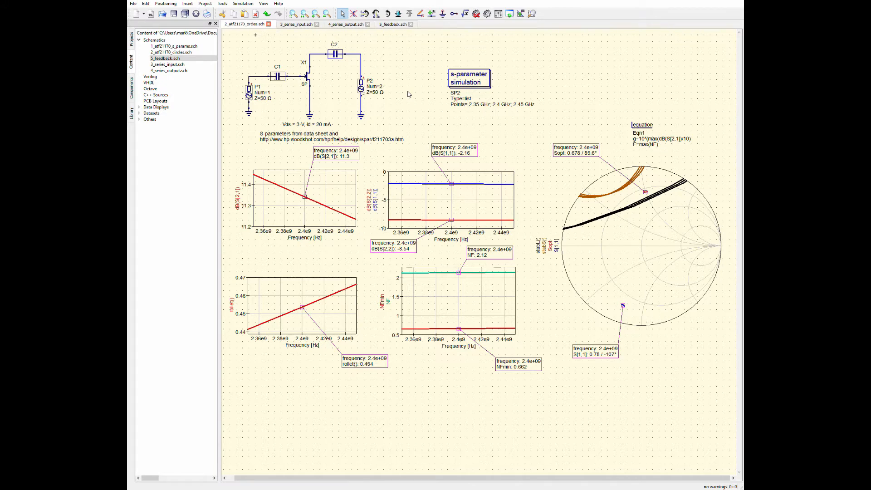
mouse_move(295, 294)
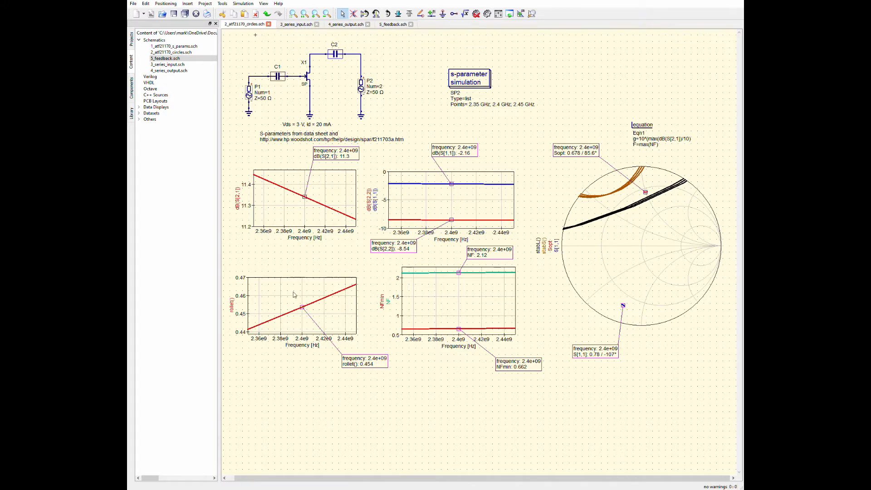
Select transistor X1, then the Rollett factor plot on the series-input schematic
click(299, 305)
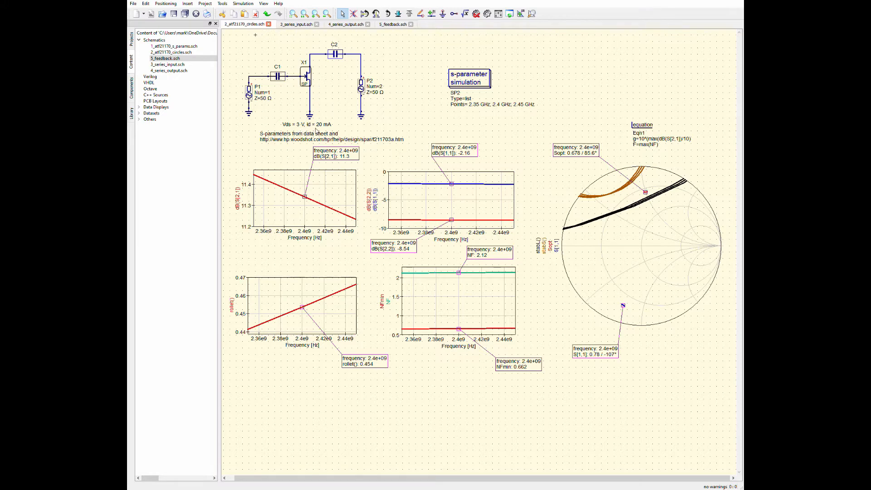
mouse_move(324, 129)
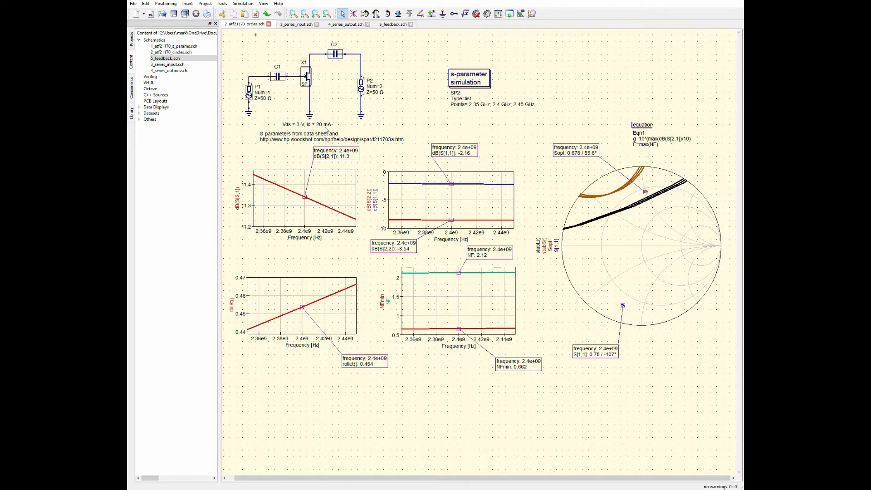
click(280, 290)
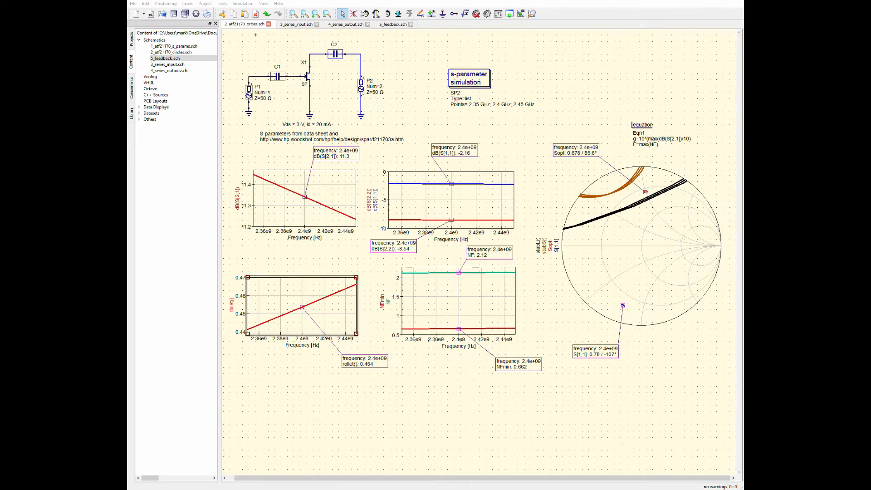
mouse_move(498, 179)
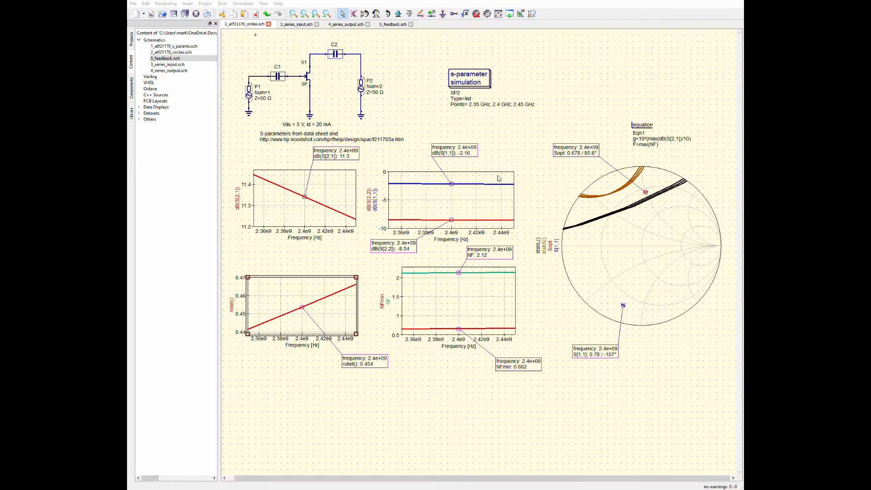
mouse_move(492, 211)
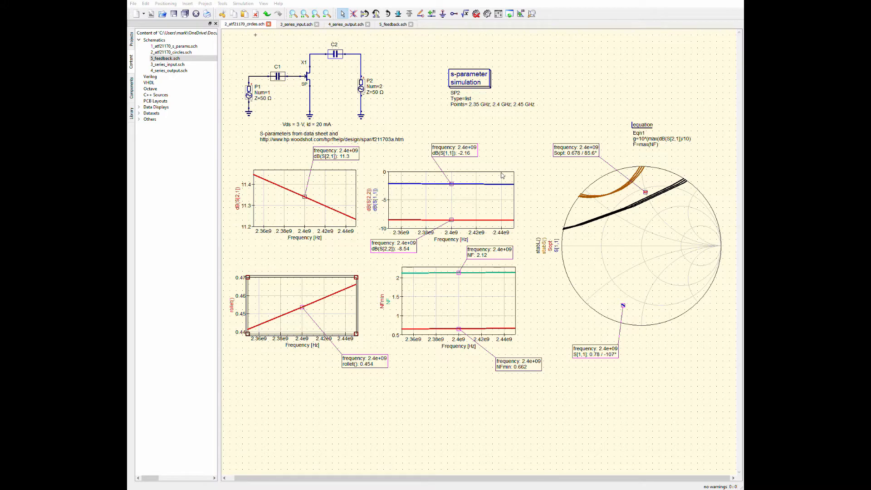
mouse_move(423, 372)
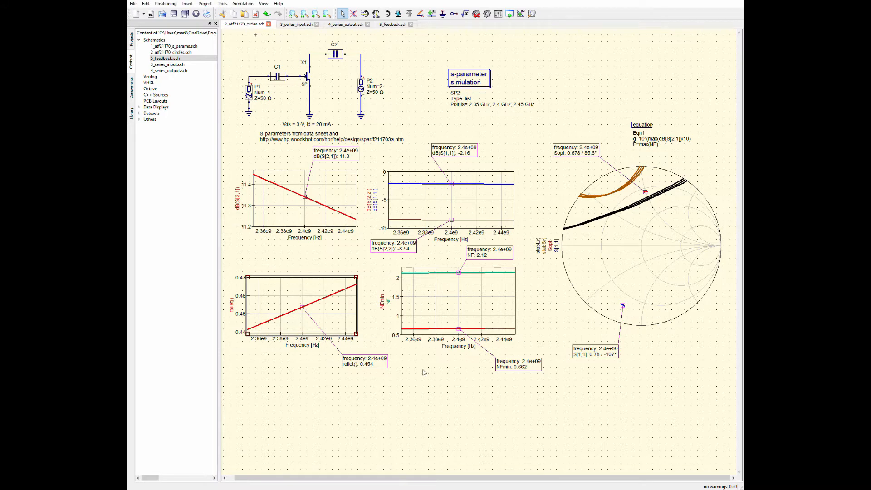
mouse_move(228, 339)
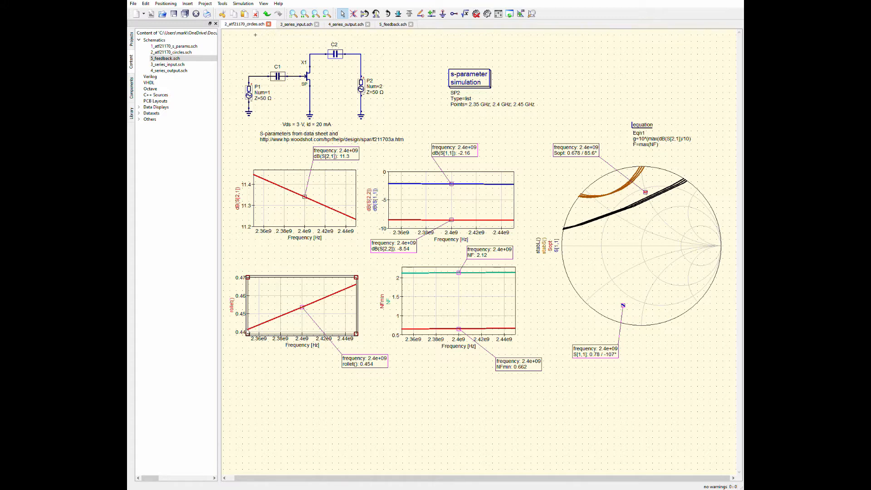
mouse_move(300, 314)
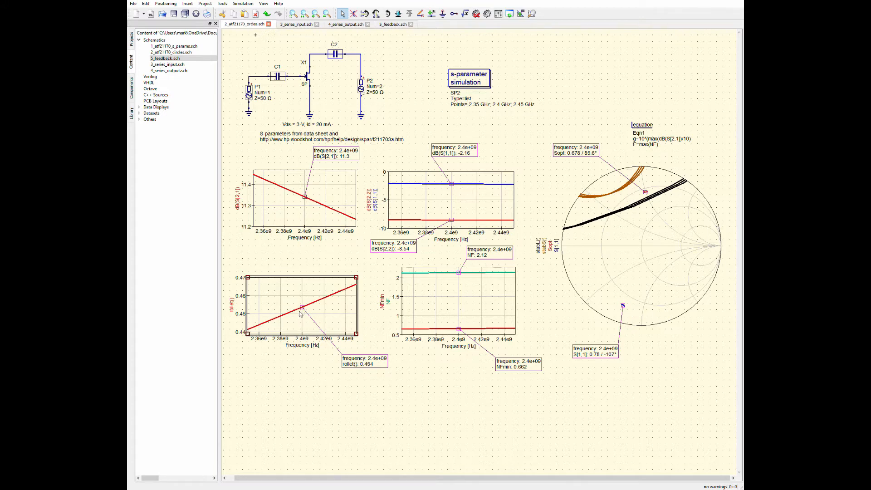
mouse_move(330, 319)
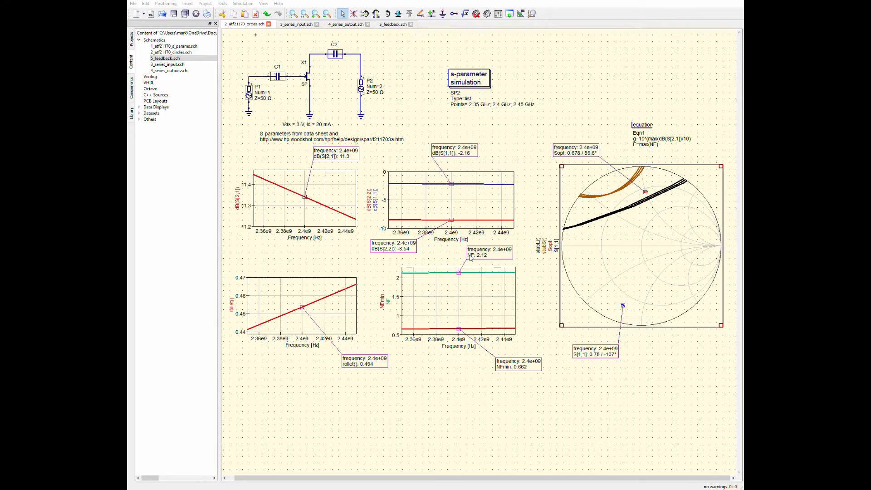
mouse_move(463, 257)
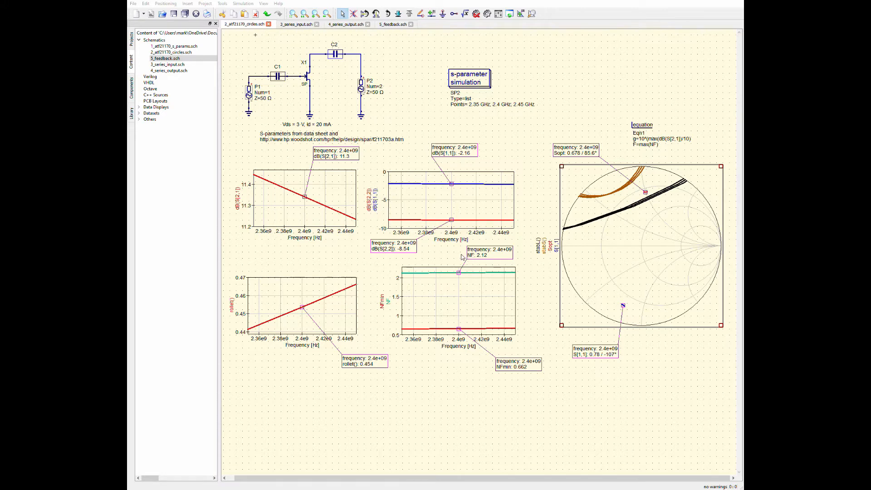
mouse_move(462, 255)
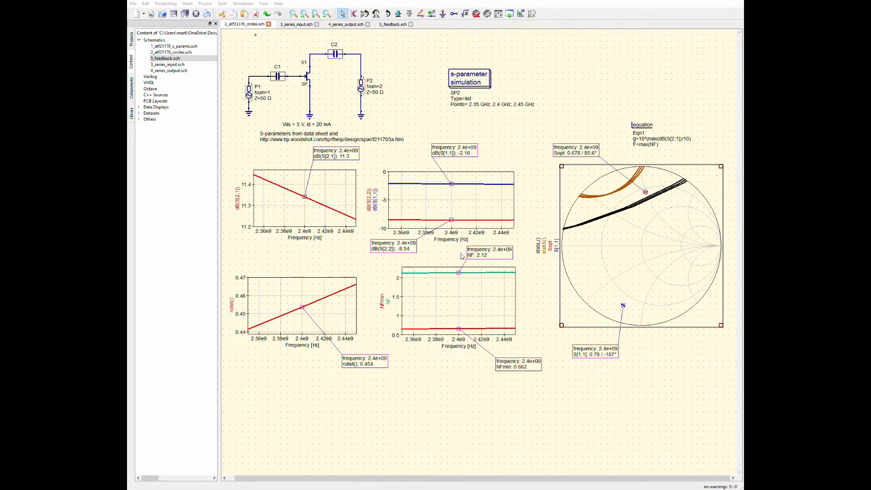
mouse_move(463, 256)
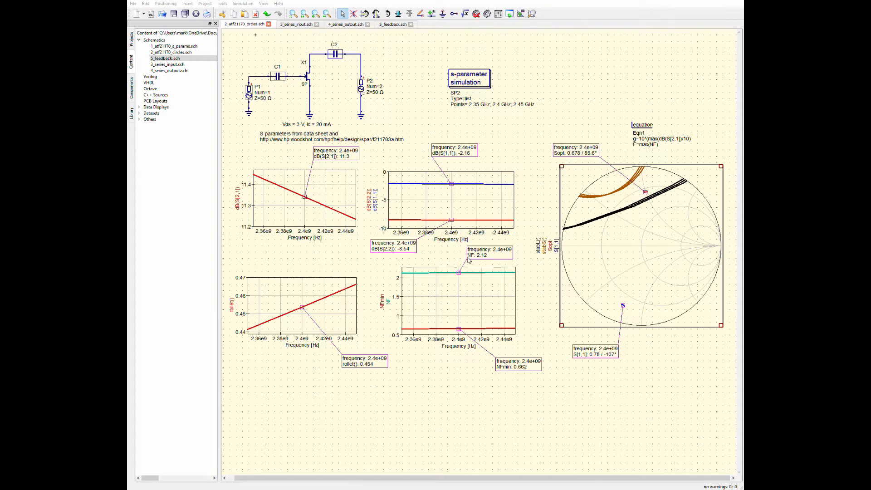
mouse_move(399, 305)
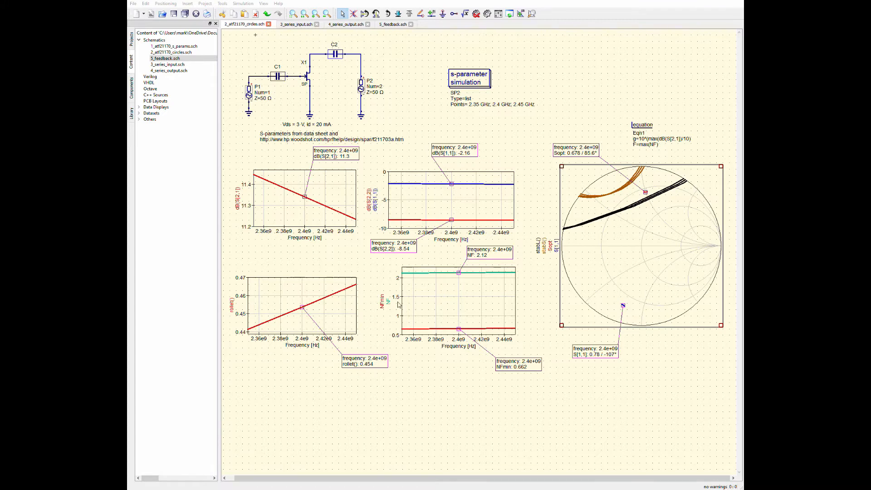
mouse_move(398, 303)
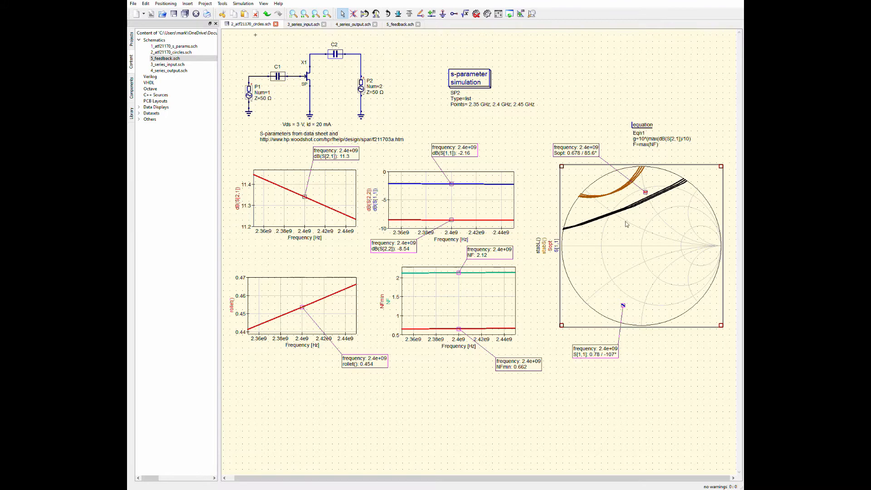
mouse_move(652, 204)
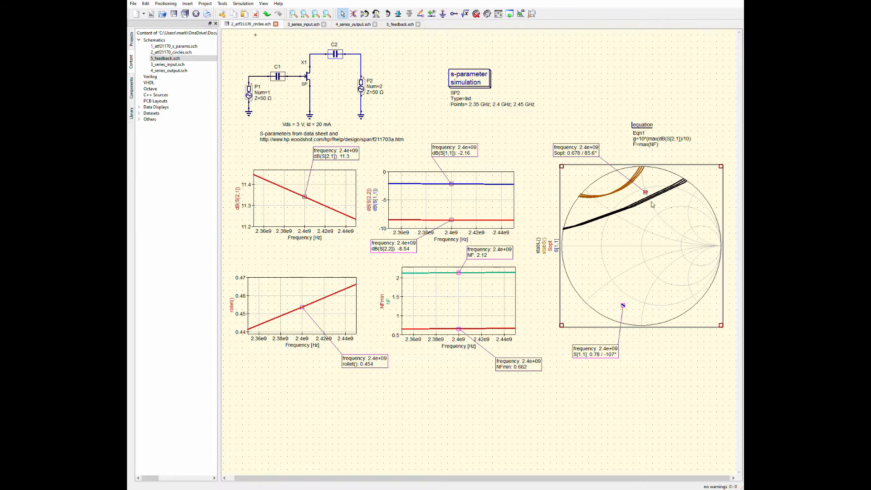
mouse_move(638, 166)
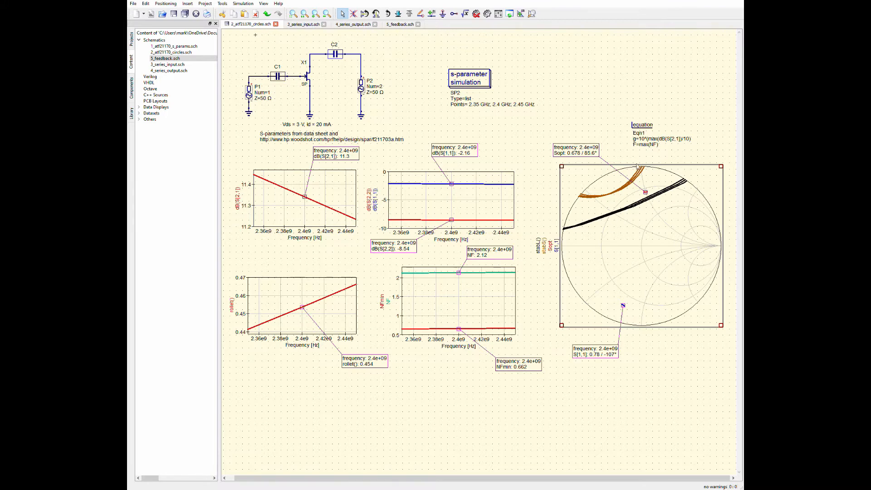
mouse_move(646, 277)
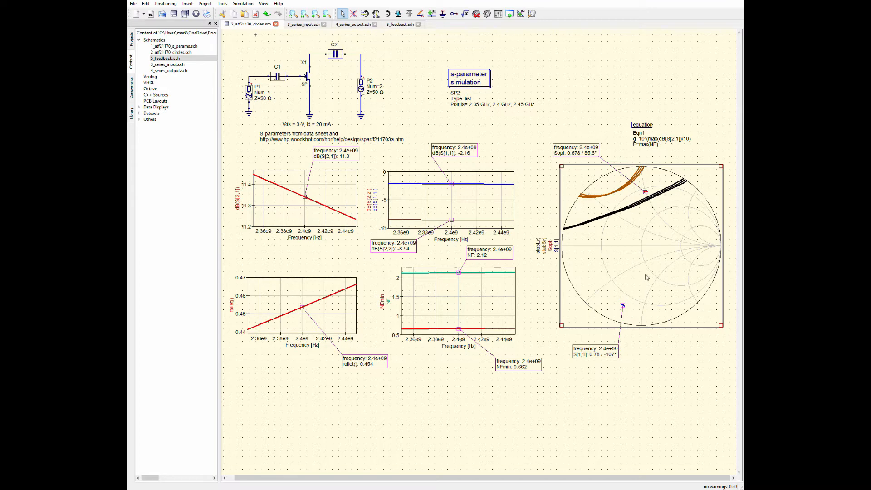
mouse_move(636, 196)
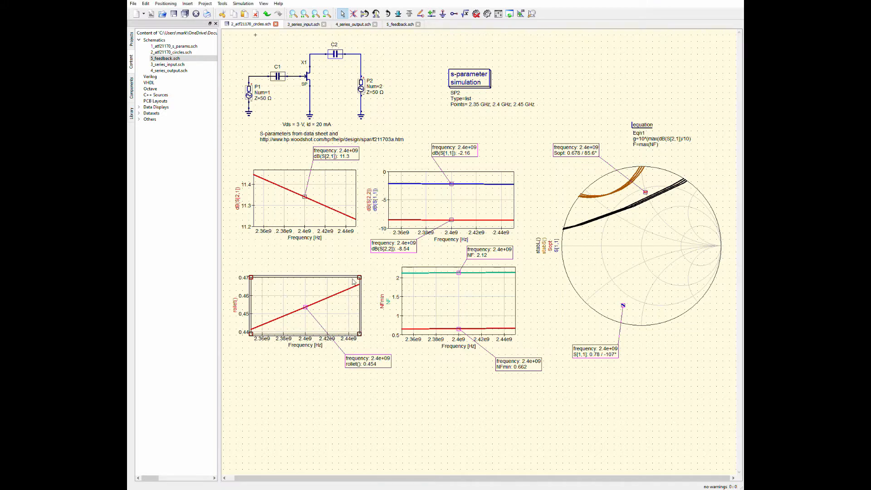
mouse_move(494, 138)
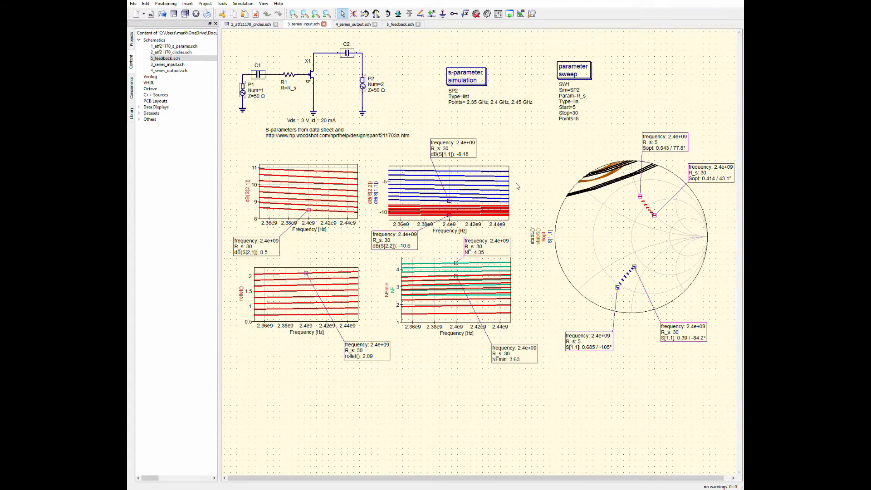
mouse_move(515, 172)
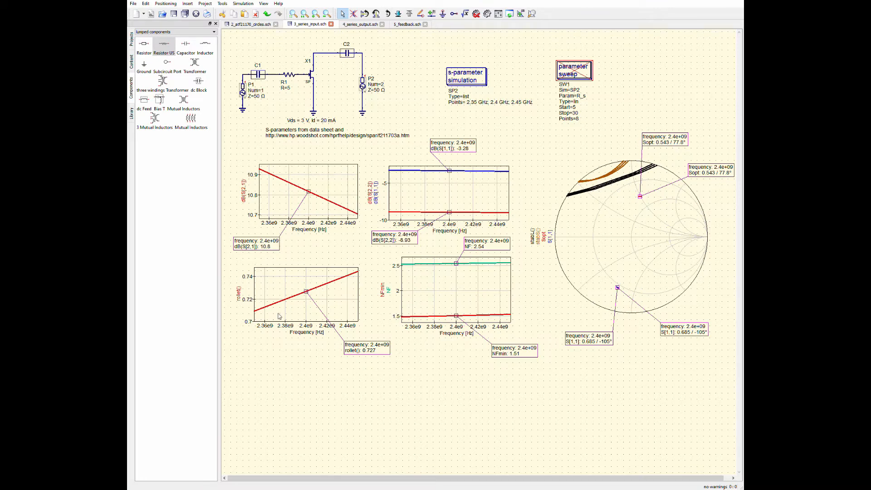
mouse_move(289, 91)
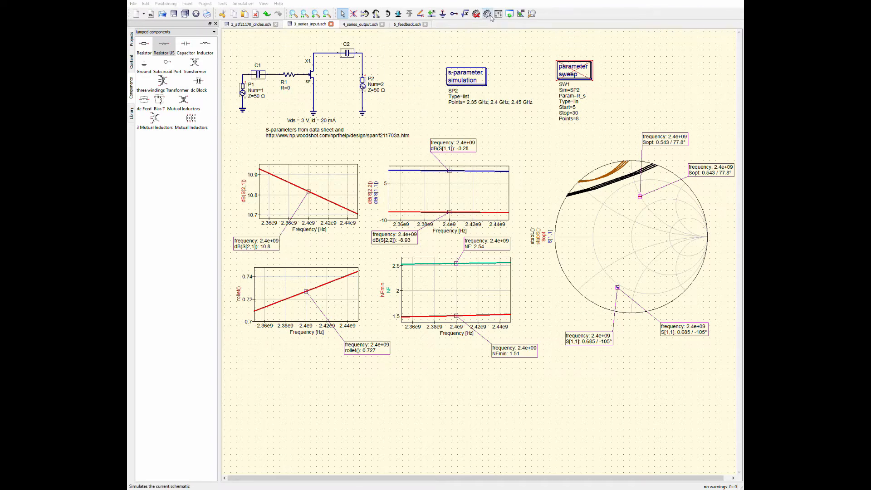
Simulate with R1 at zero, then restore R1 to swept R_s and resimulate
click(489, 14)
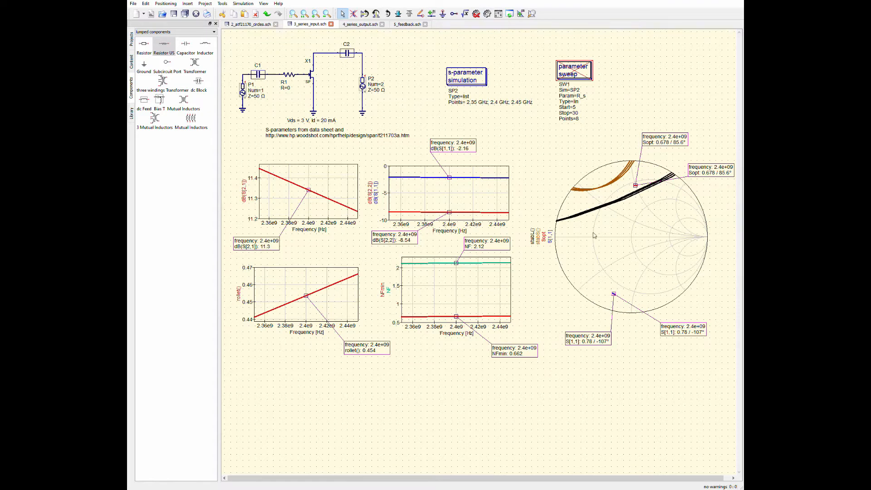
click(249, 24)
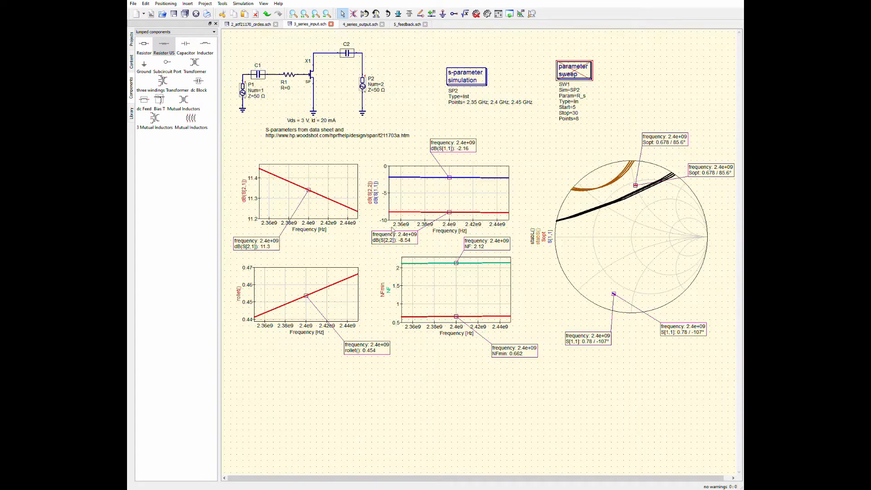
double_click(287, 87)
text(5)
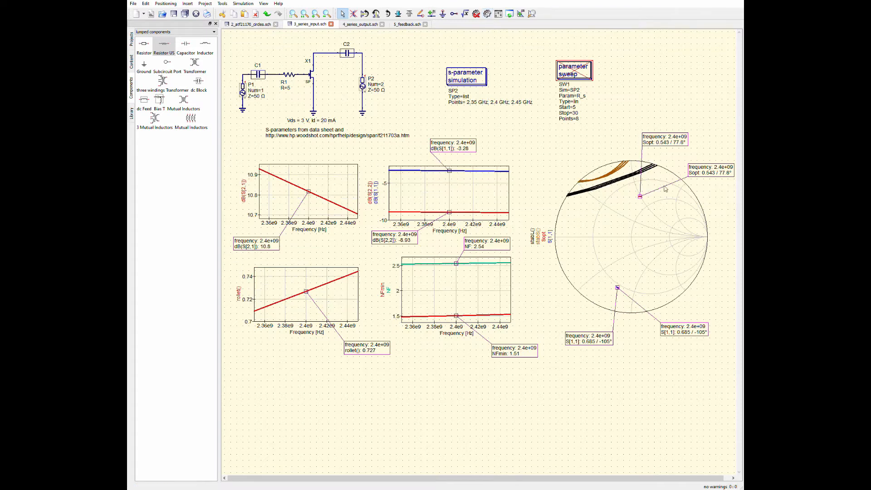
mouse_move(622, 180)
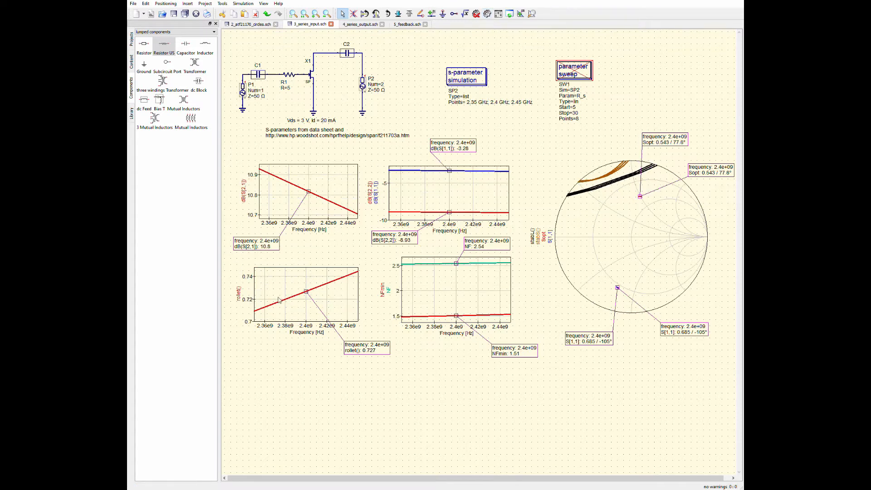
click(305, 292)
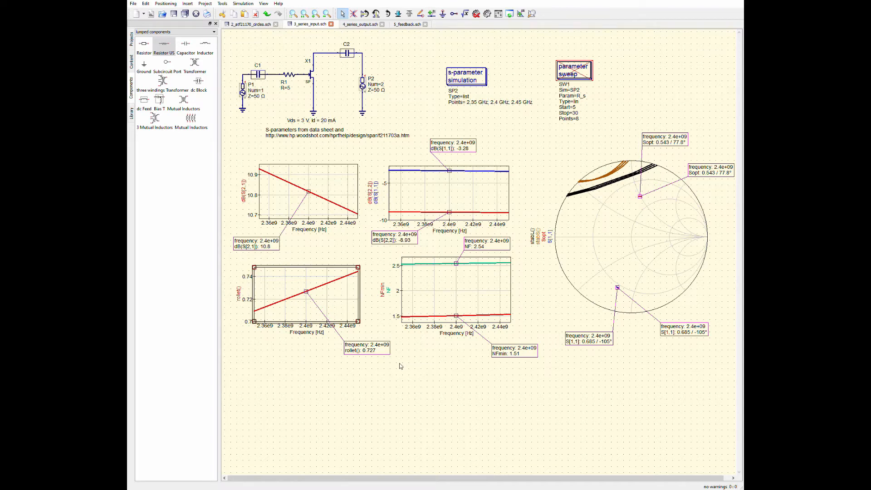
click(574, 69)
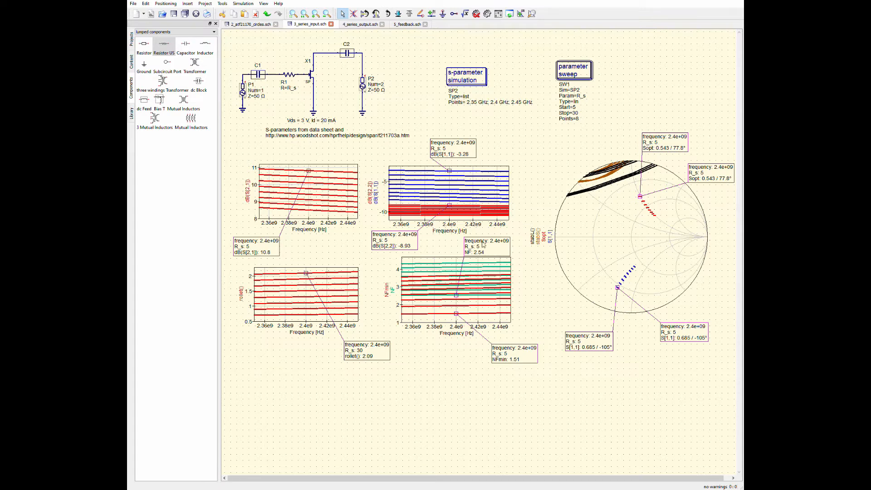
mouse_move(634, 289)
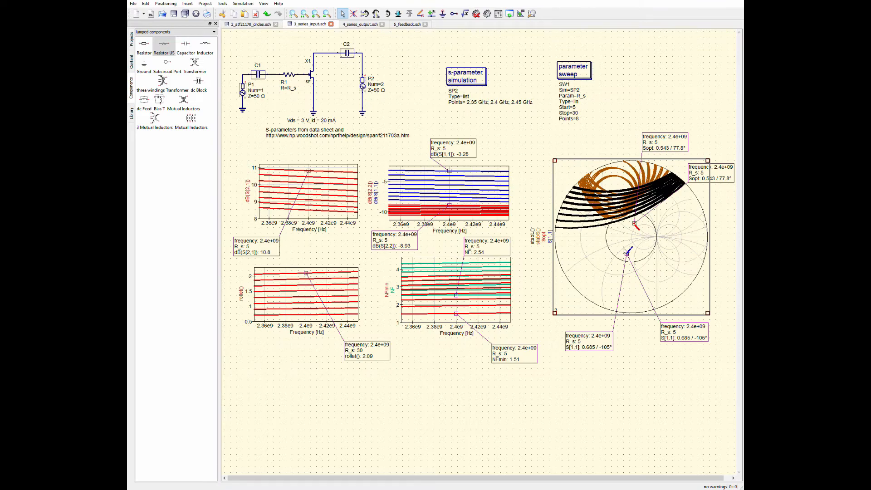
mouse_move(646, 252)
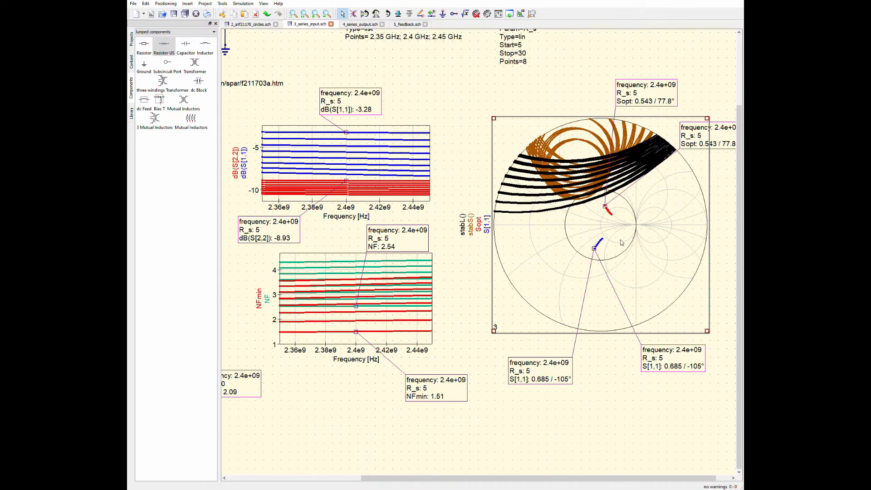
mouse_move(627, 178)
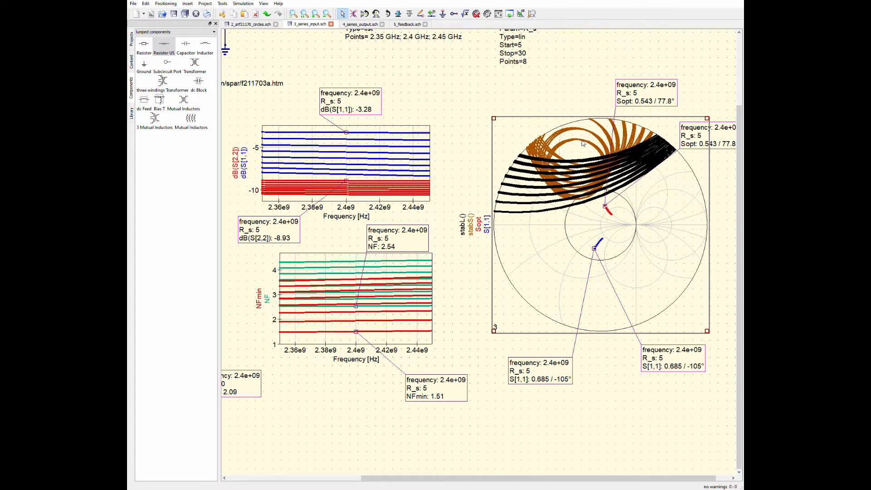
mouse_move(564, 166)
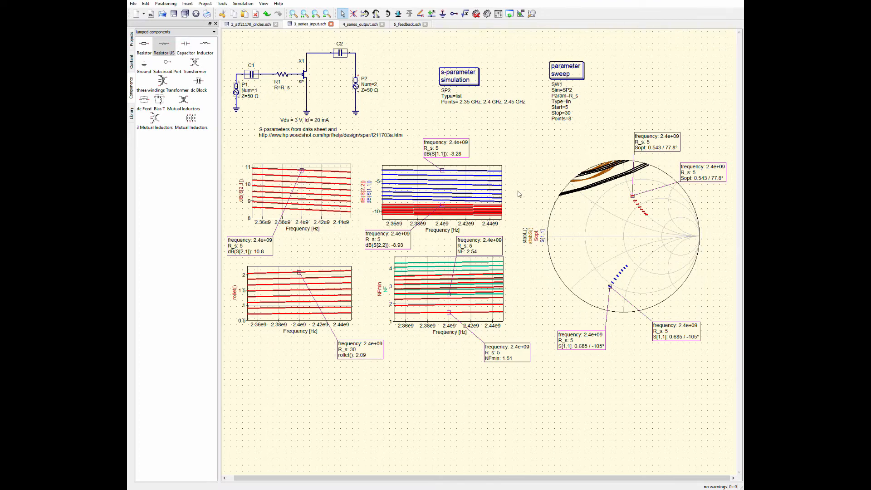
mouse_move(448, 301)
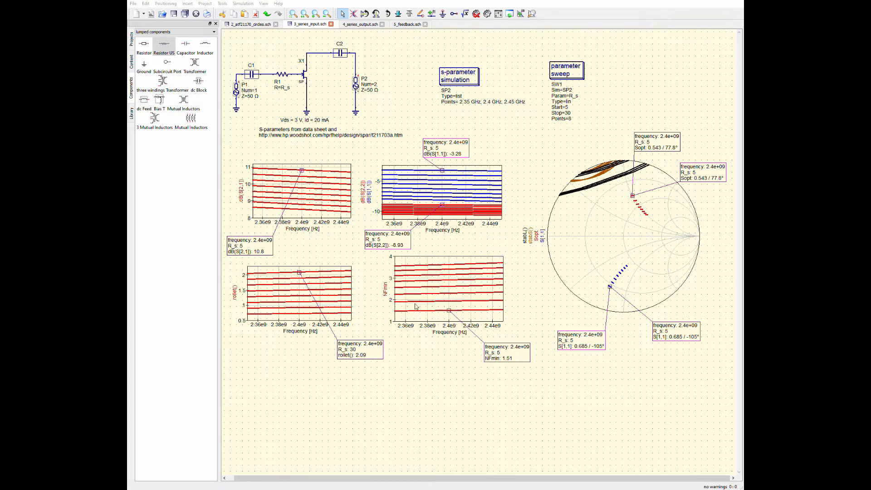
mouse_move(404, 305)
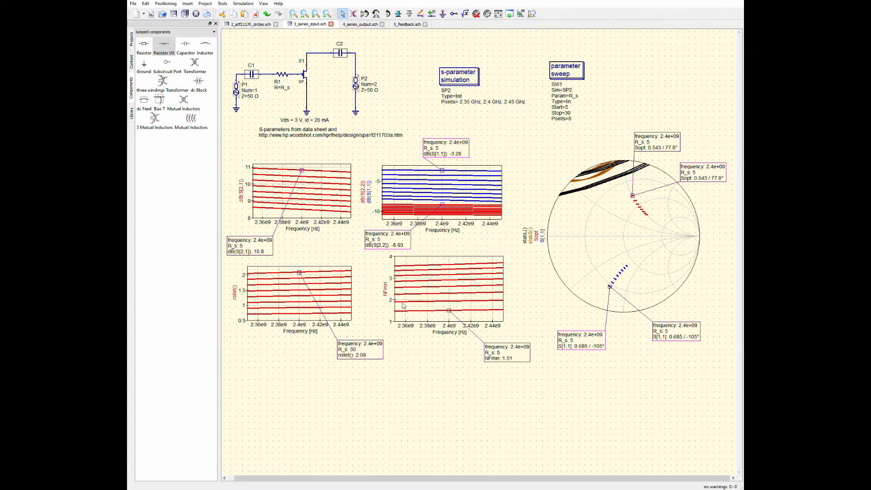
mouse_move(448, 314)
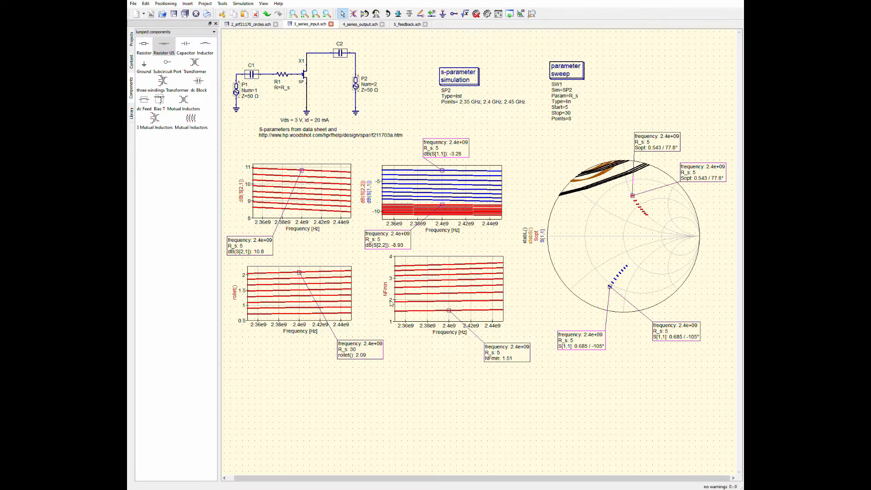
mouse_move(450, 314)
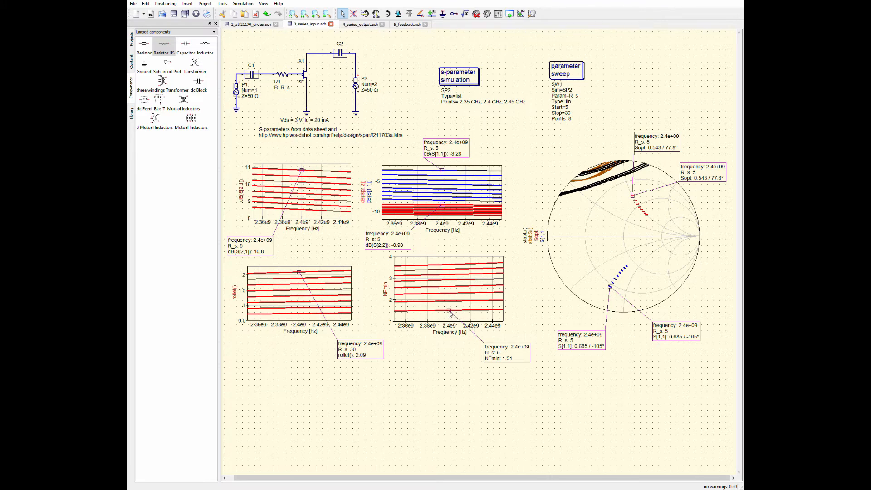
mouse_move(499, 355)
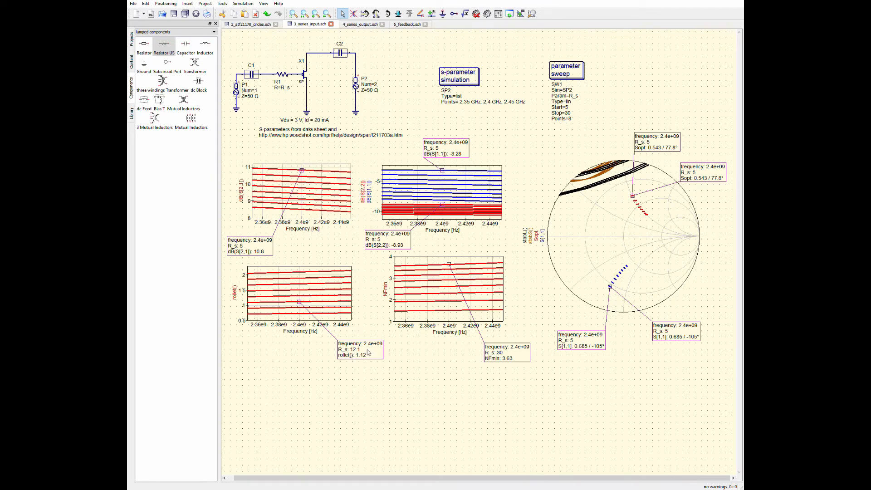
Move the NFmin marker to the R_s 12.1 curve and the gain marker to R_s 30
drag(449, 264, 448, 302)
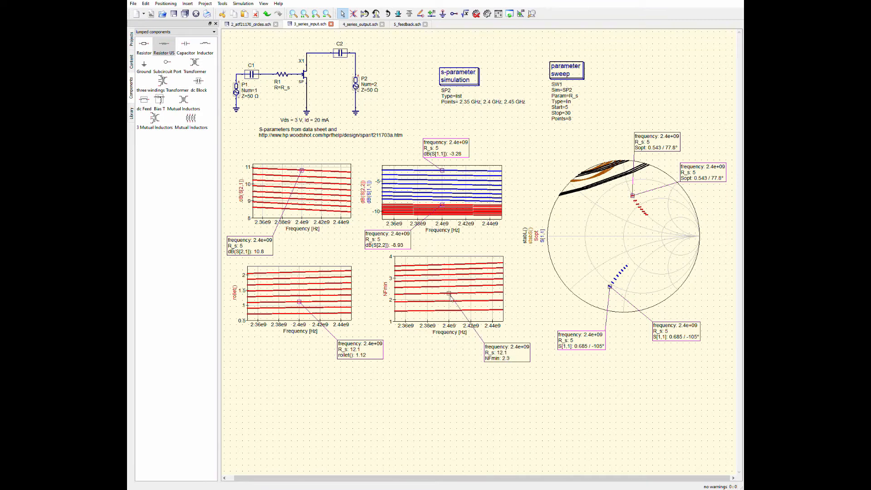
mouse_move(498, 361)
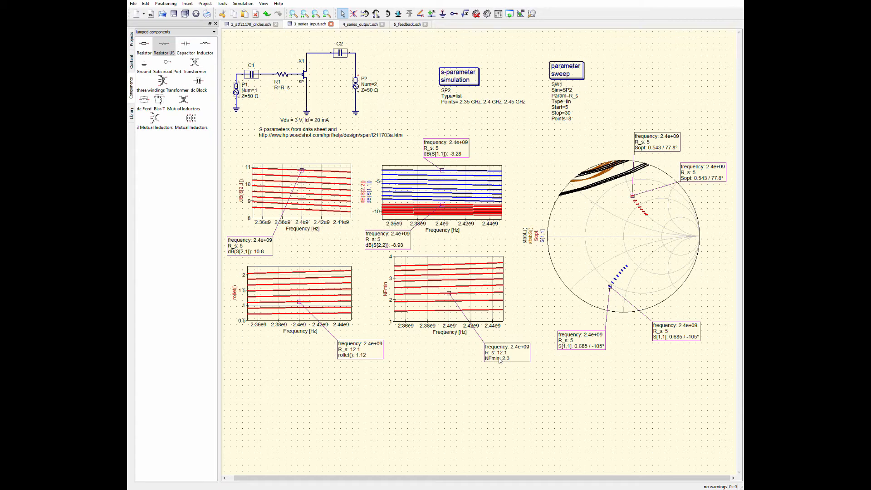
mouse_move(502, 362)
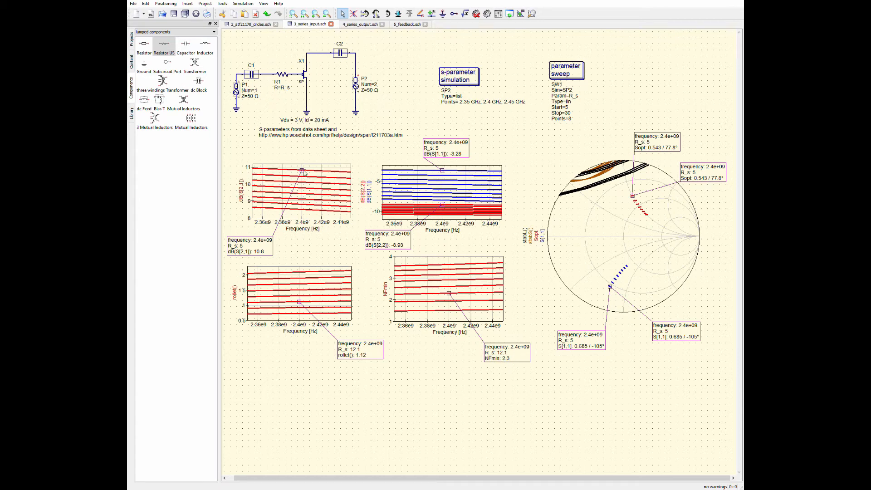
mouse_move(302, 172)
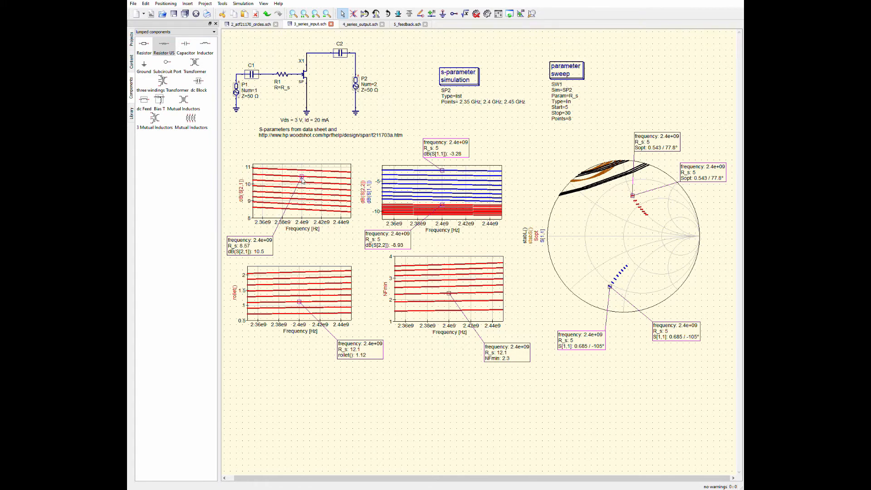
drag(299, 177, 304, 195)
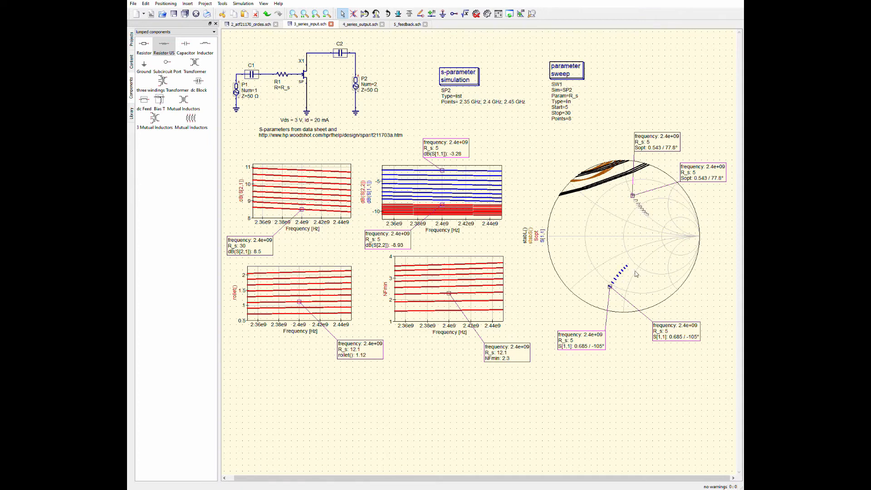
mouse_move(632, 247)
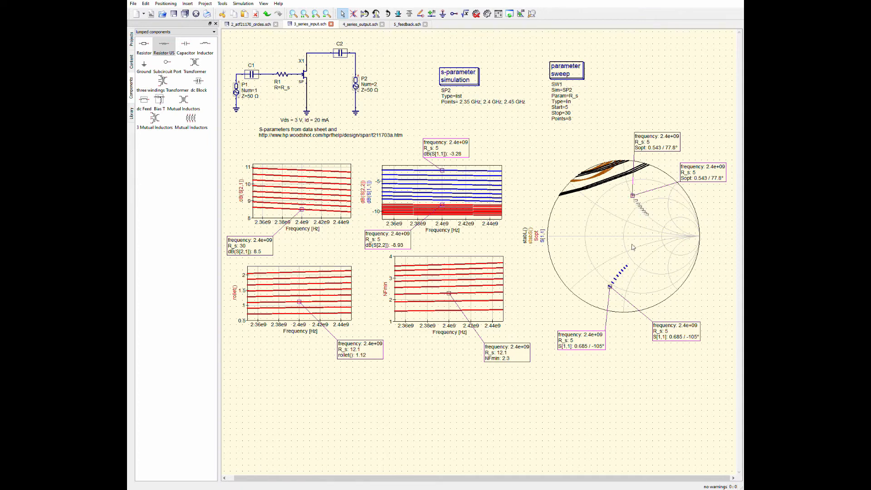
Switch to the 4_series_output.sch schematic tab
click(361, 24)
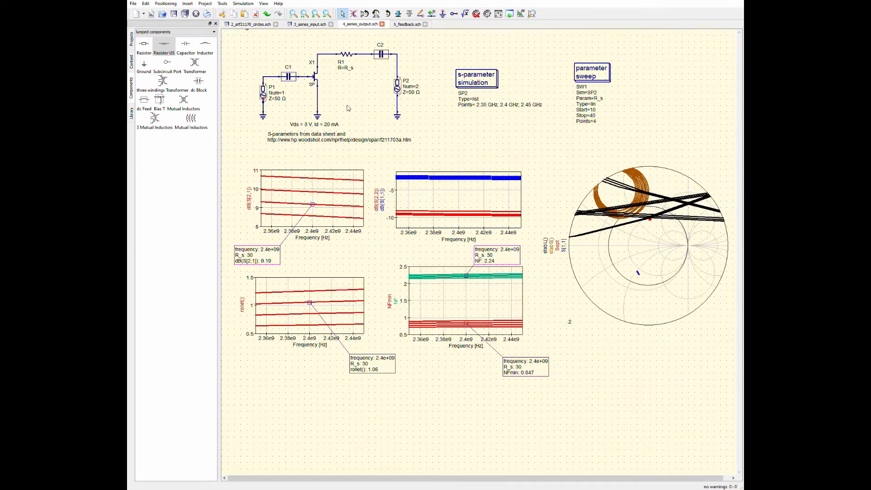
mouse_move(341, 62)
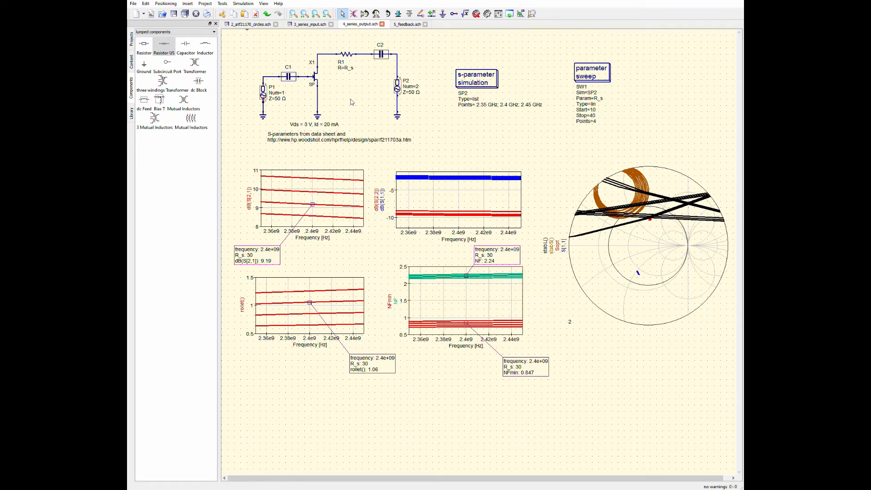
mouse_move(478, 300)
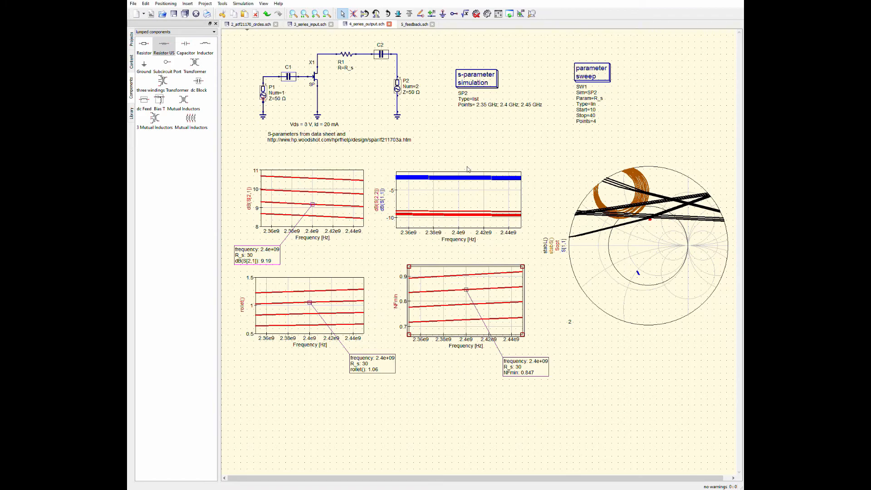
mouse_move(630, 218)
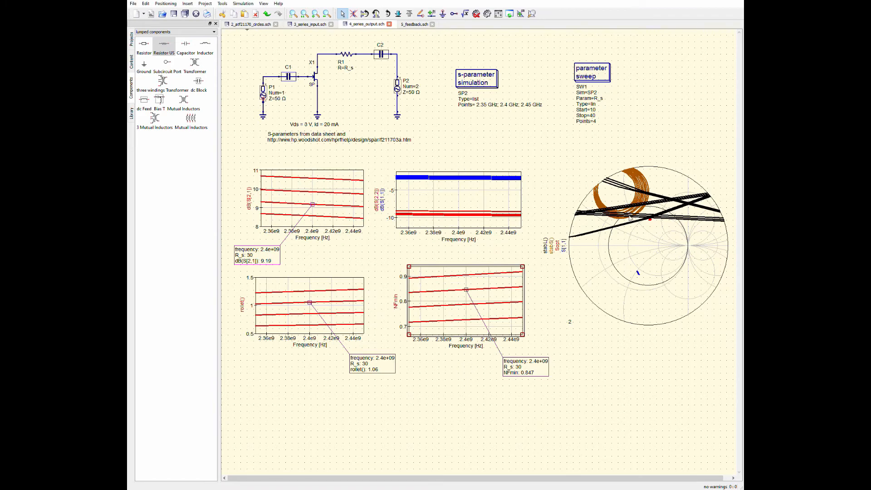
mouse_move(680, 257)
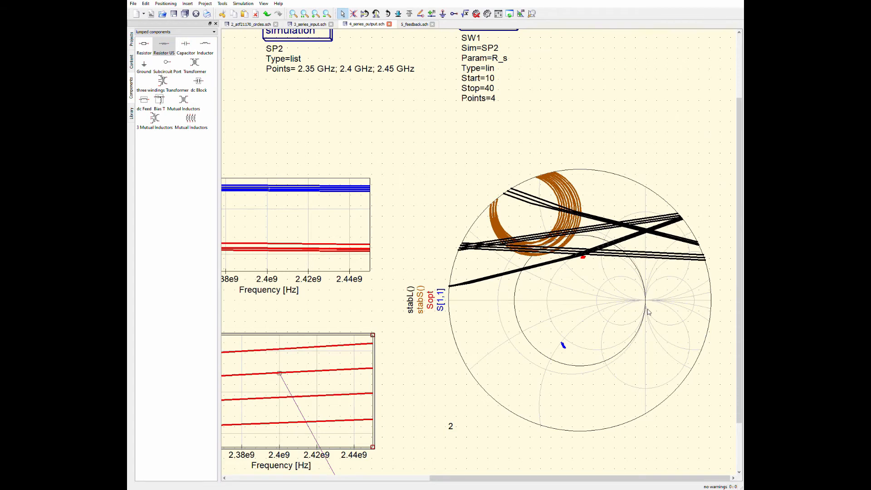
mouse_move(640, 261)
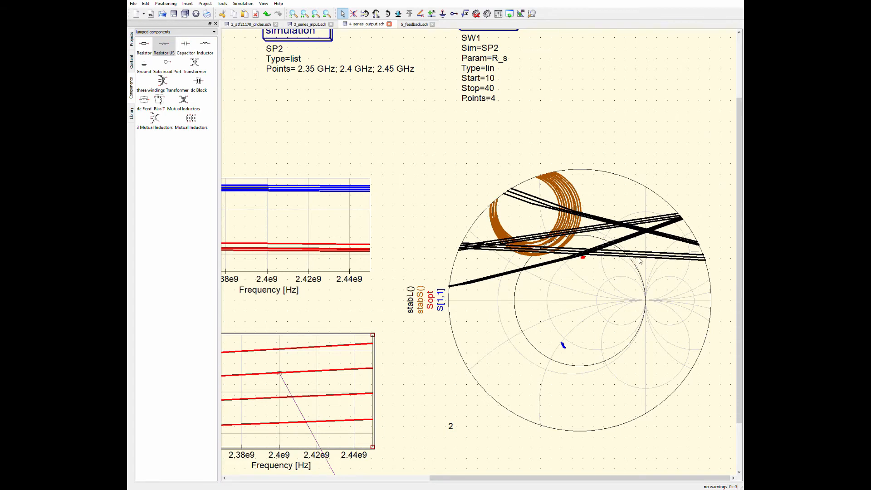
mouse_move(593, 259)
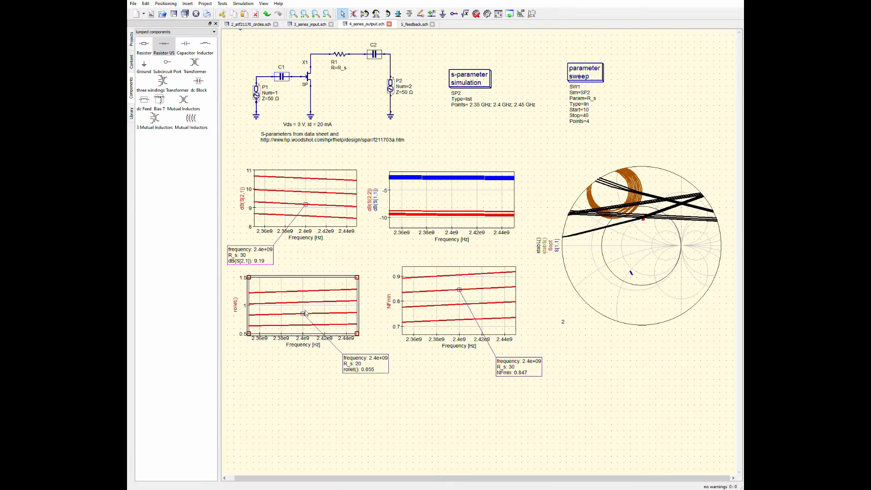
Return the series-output Rollett marker to the R_s 30 curve, reading 1.06
click(303, 324)
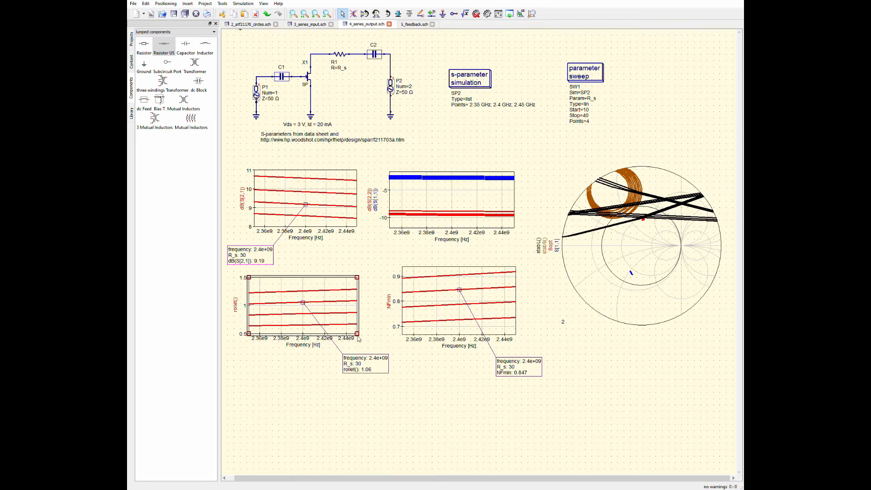
mouse_move(409, 394)
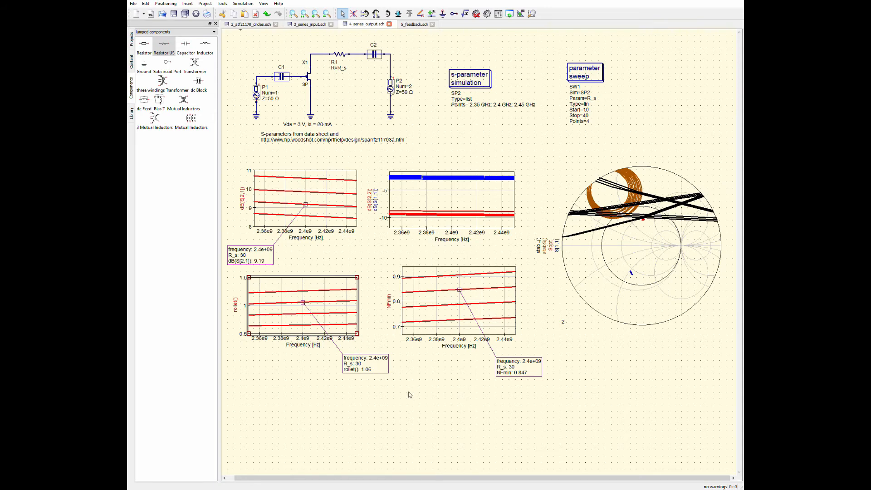
mouse_move(413, 389)
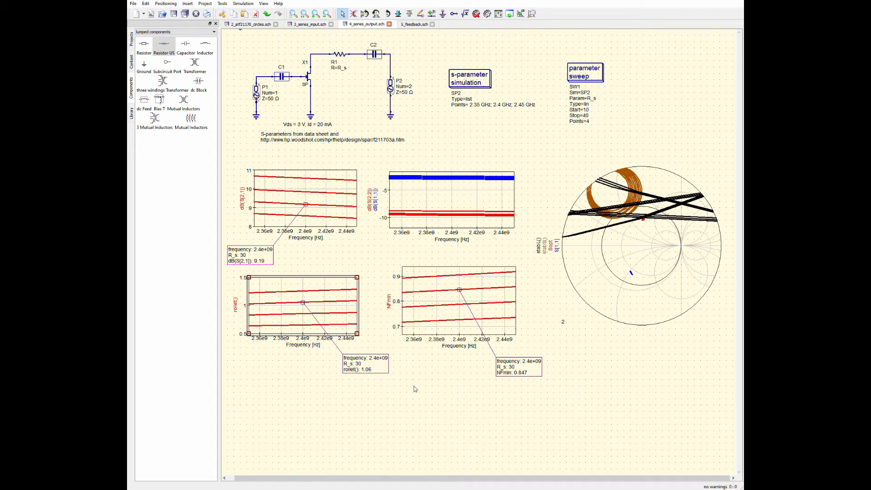
mouse_move(451, 384)
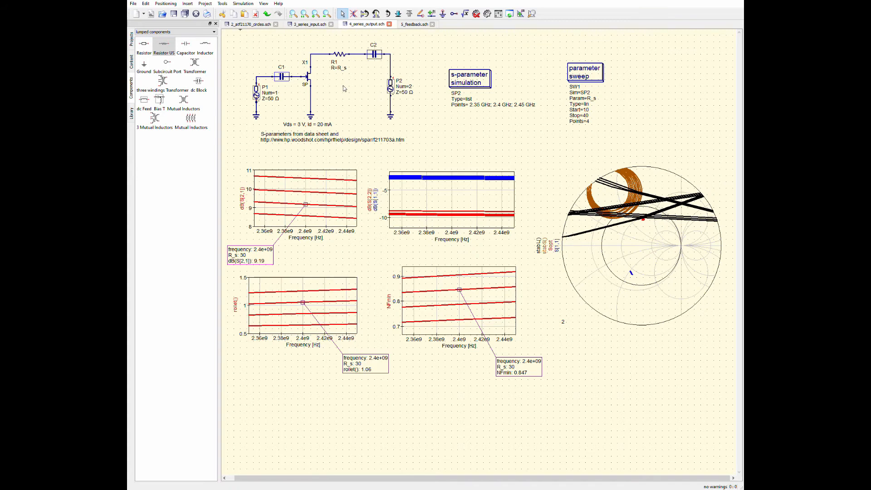
mouse_move(353, 77)
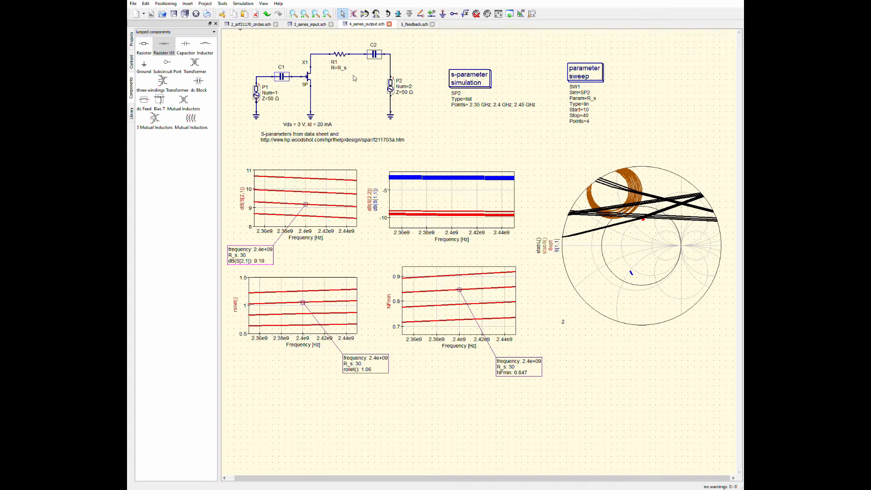
mouse_move(293, 83)
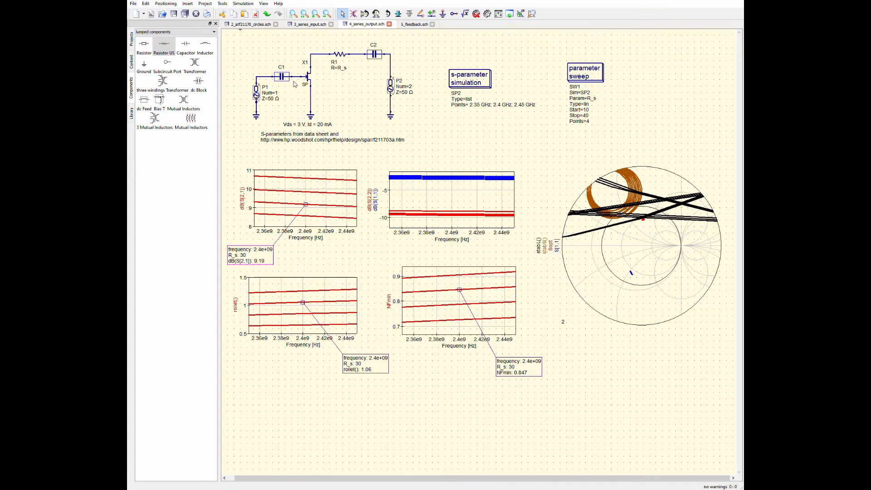
mouse_move(458, 294)
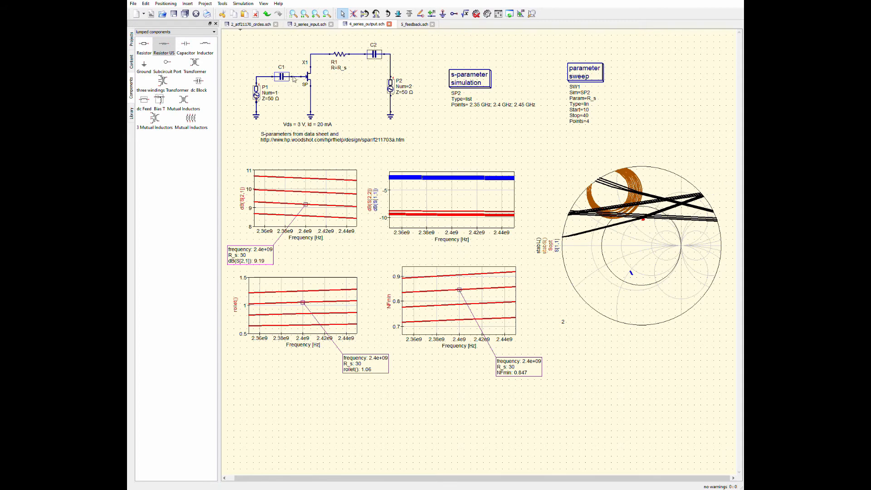
mouse_move(295, 80)
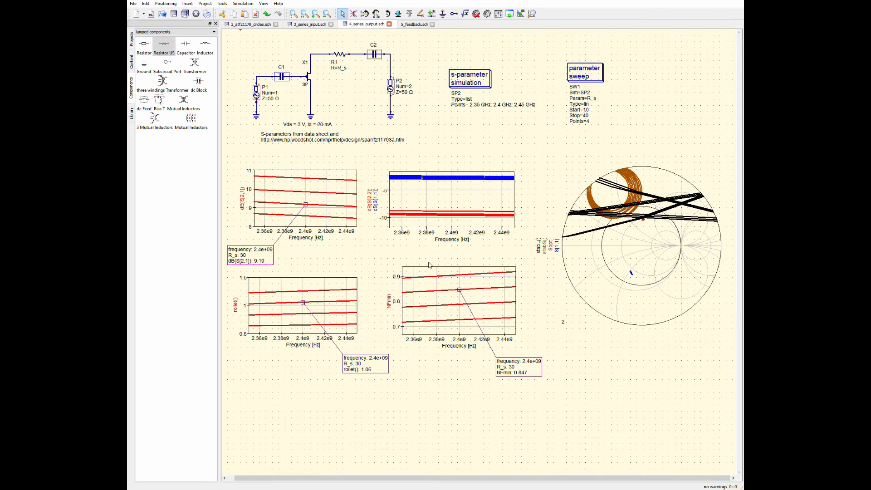
mouse_move(396, 158)
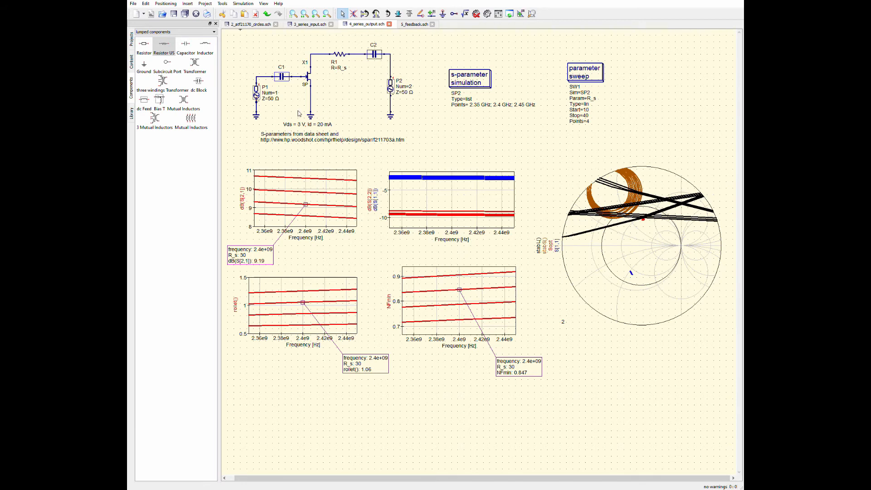
mouse_move(300, 108)
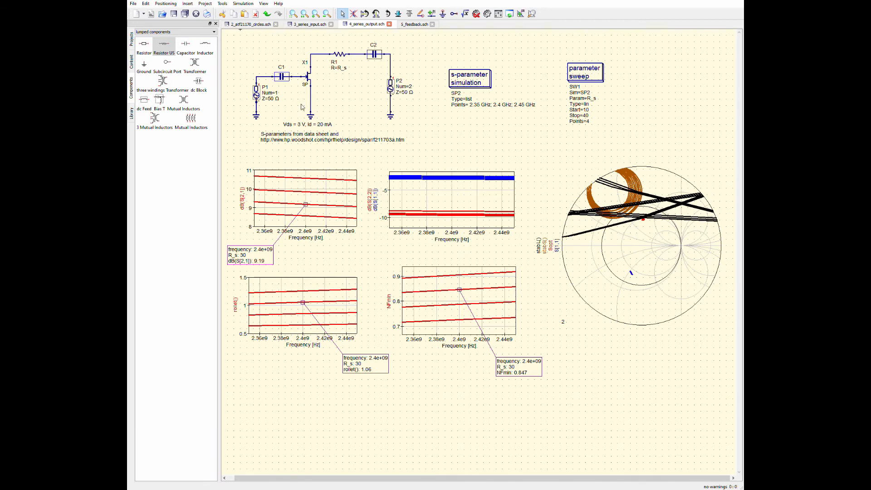
mouse_move(473, 307)
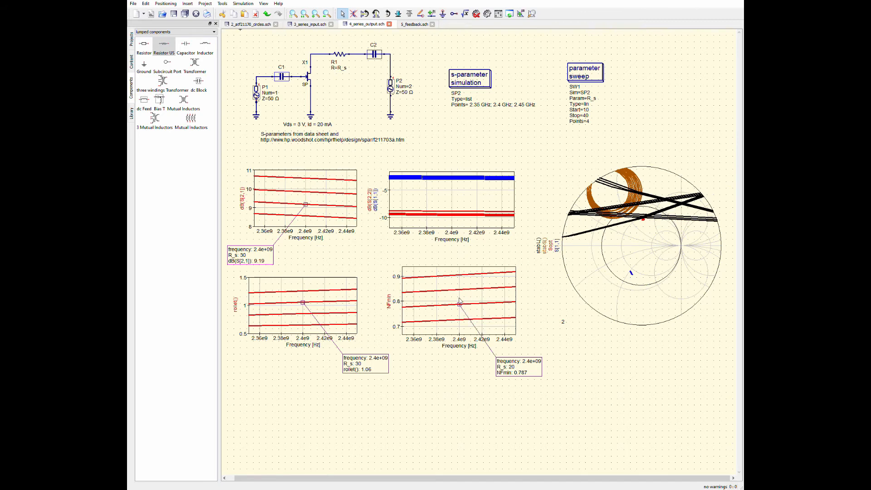
Move the NFmin marker onto the R_s 40 curve (0.905), then operate on the right-hand diagram
drag(458, 300, 458, 320)
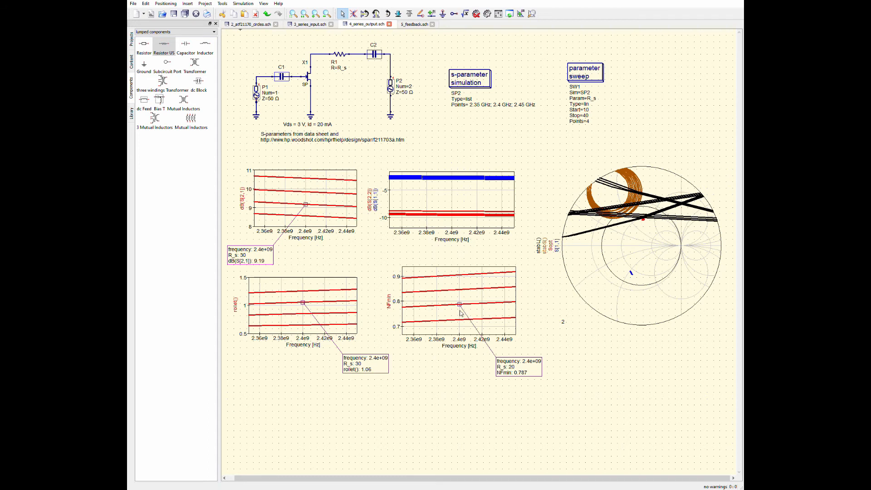
drag(460, 304, 458, 276)
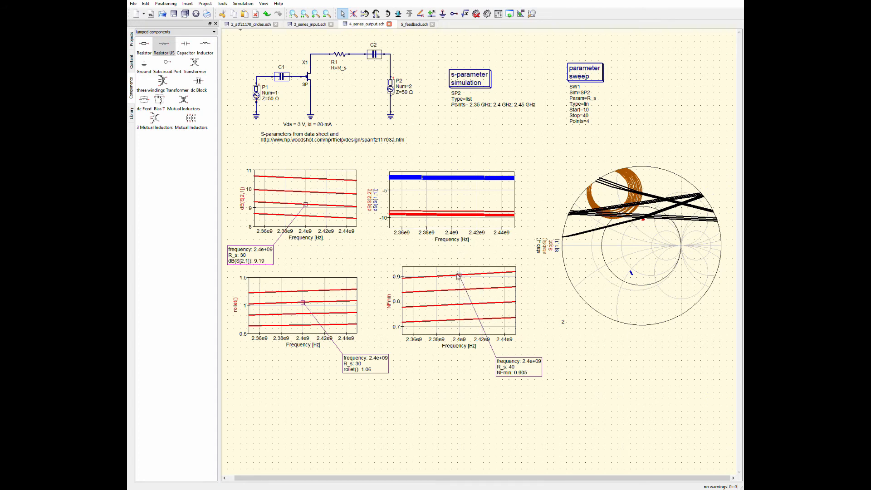
mouse_move(474, 348)
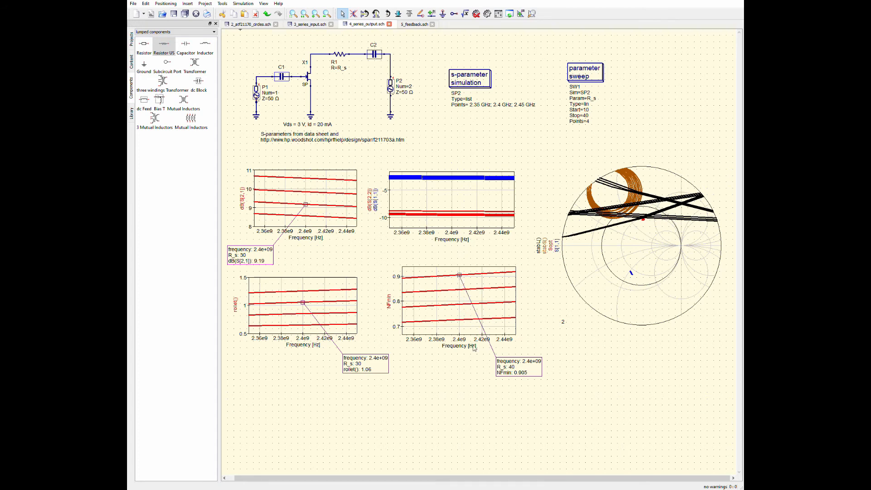
mouse_move(427, 316)
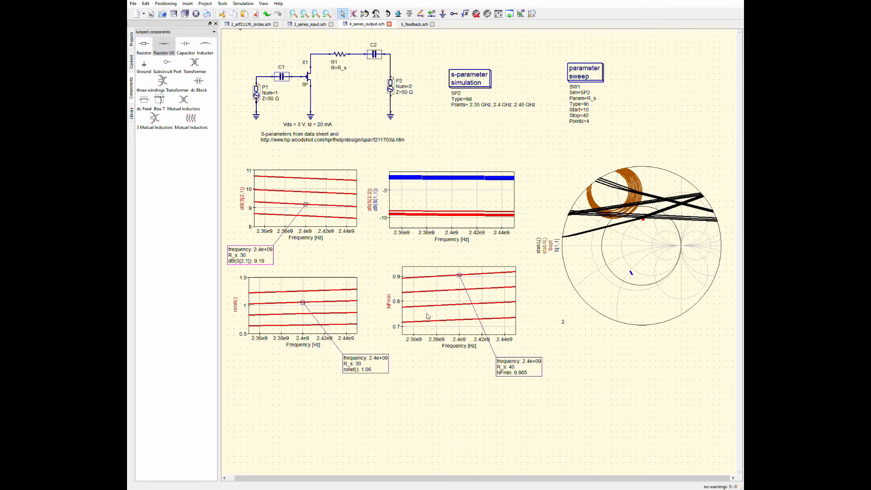
mouse_move(465, 278)
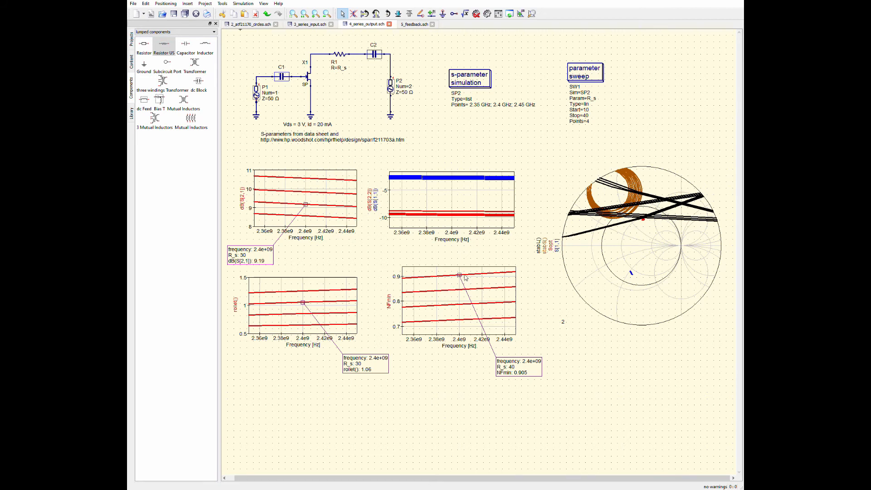
mouse_move(428, 280)
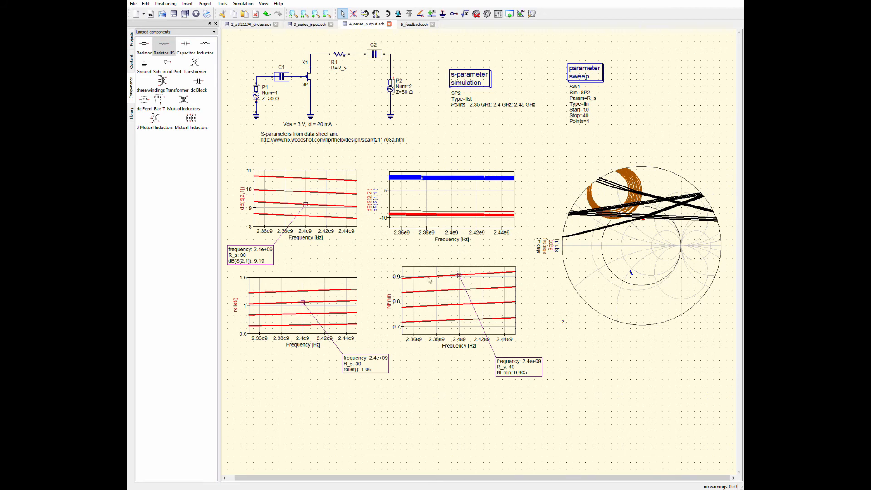
mouse_move(469, 288)
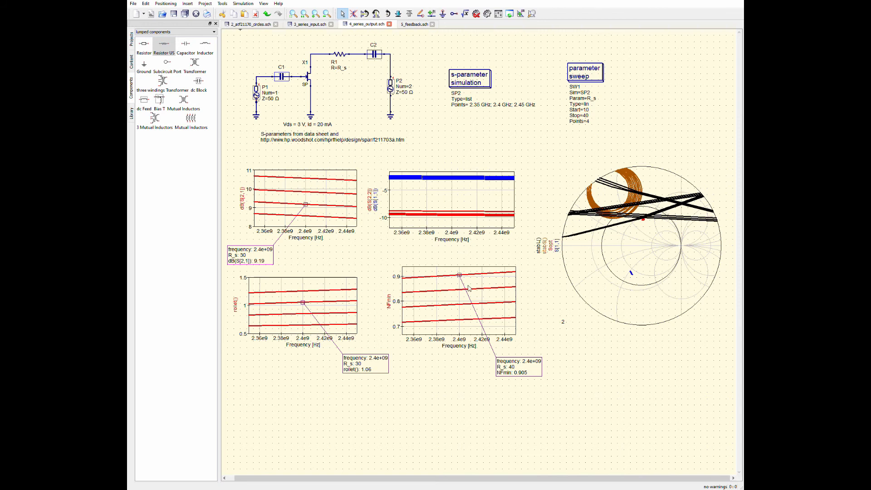
mouse_move(593, 284)
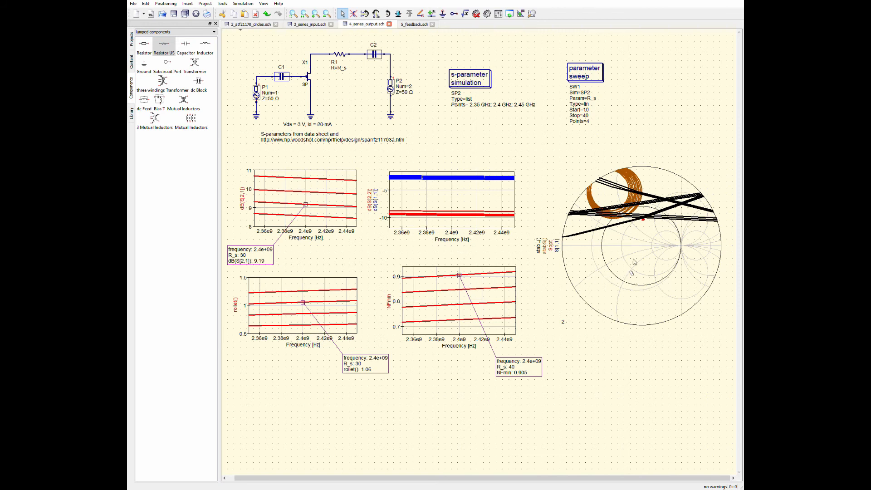
click(635, 262)
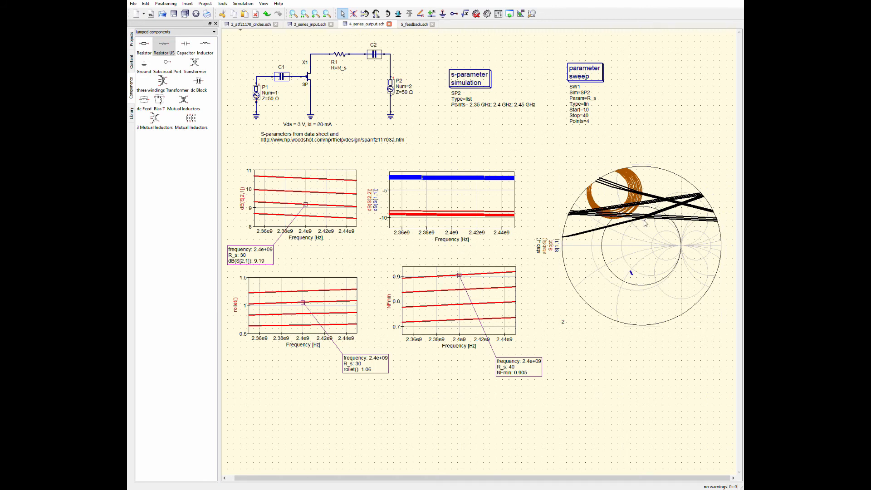
mouse_move(634, 272)
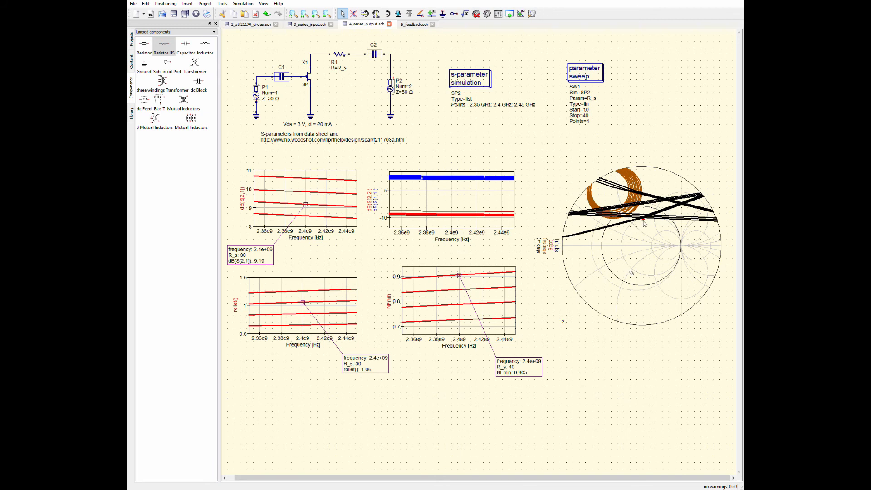
click(644, 223)
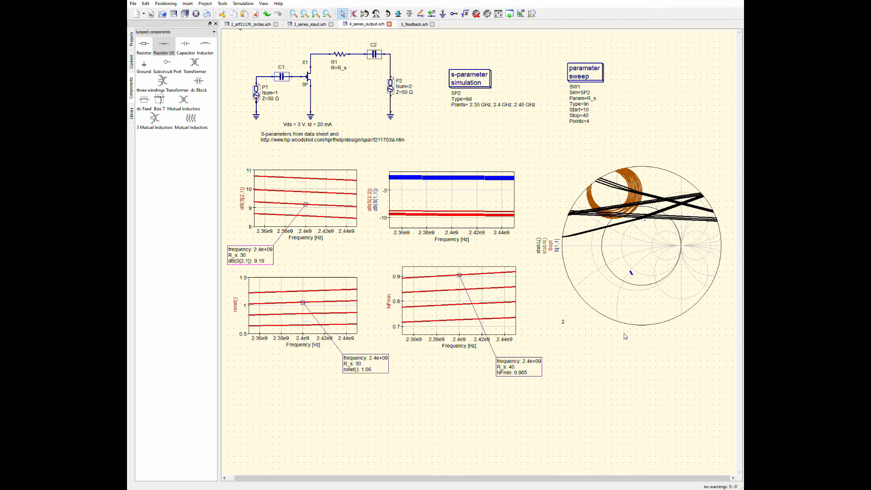
mouse_move(300, 205)
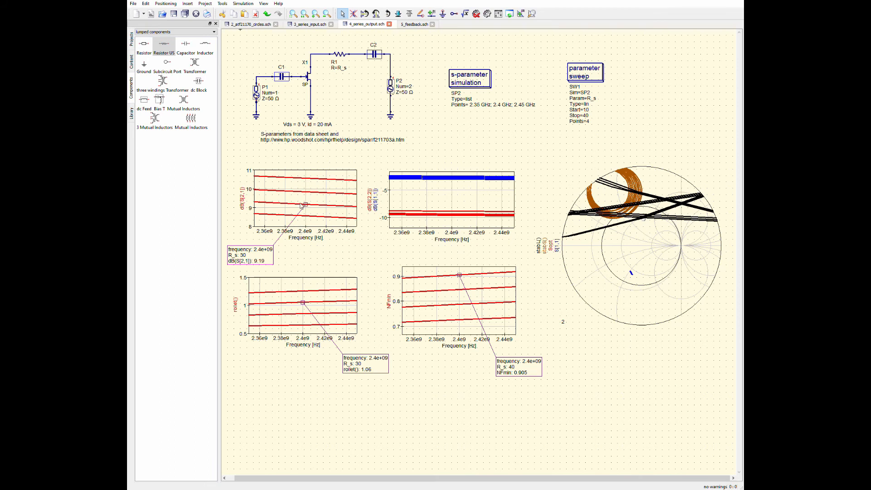
mouse_move(351, 84)
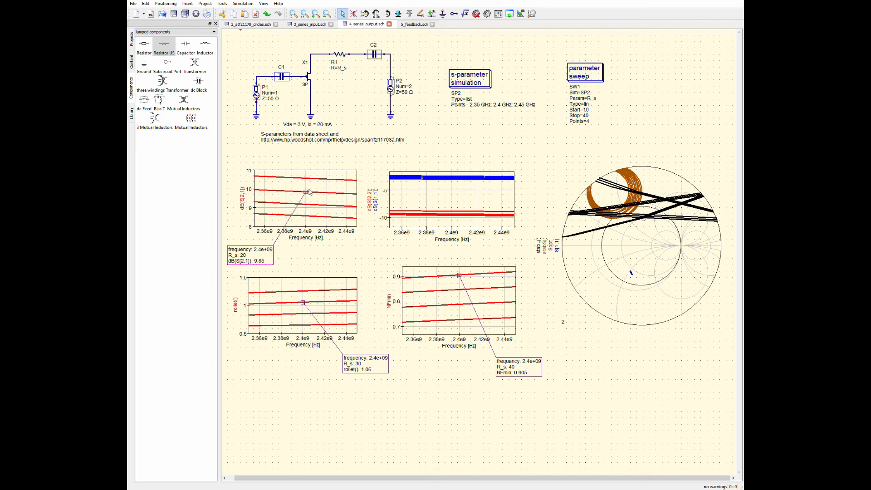
Switch to the 5_feedback.sch schematic tab
click(413, 24)
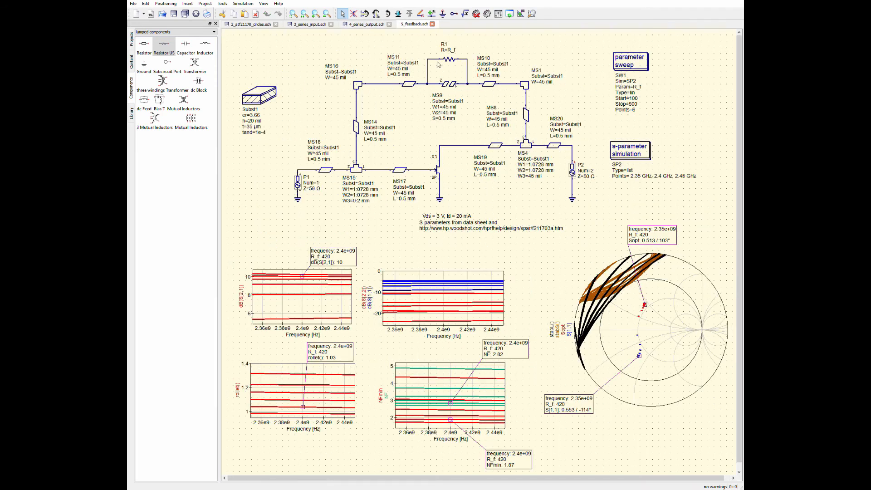
mouse_move(418, 390)
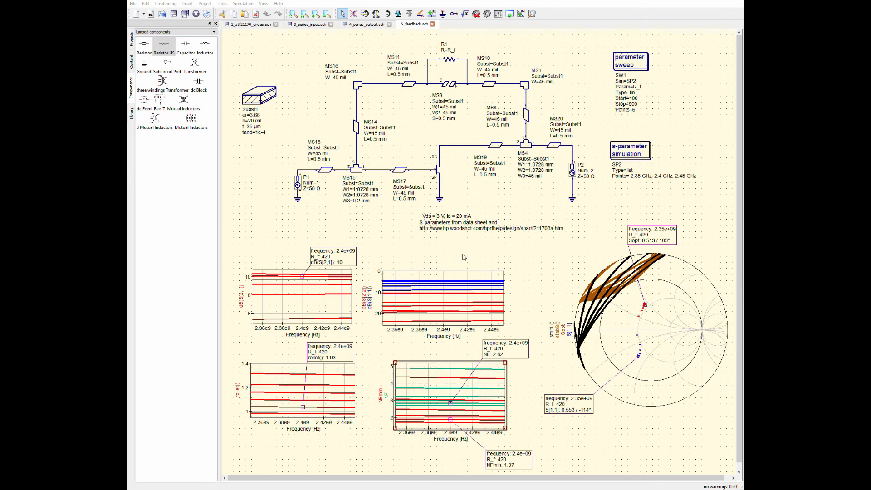
mouse_move(440, 310)
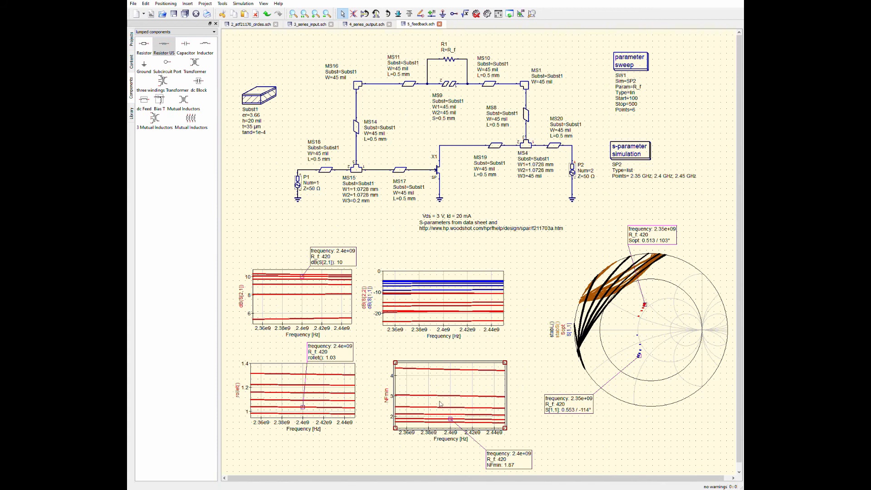
mouse_move(398, 206)
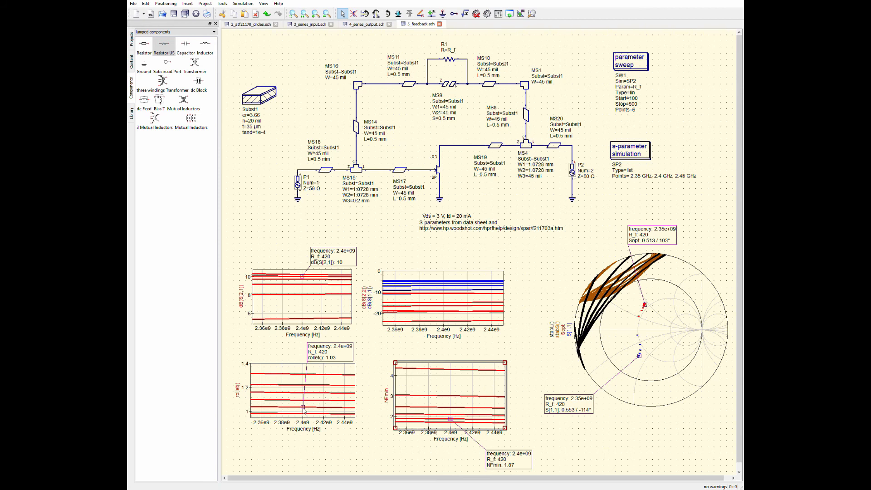
mouse_move(646, 317)
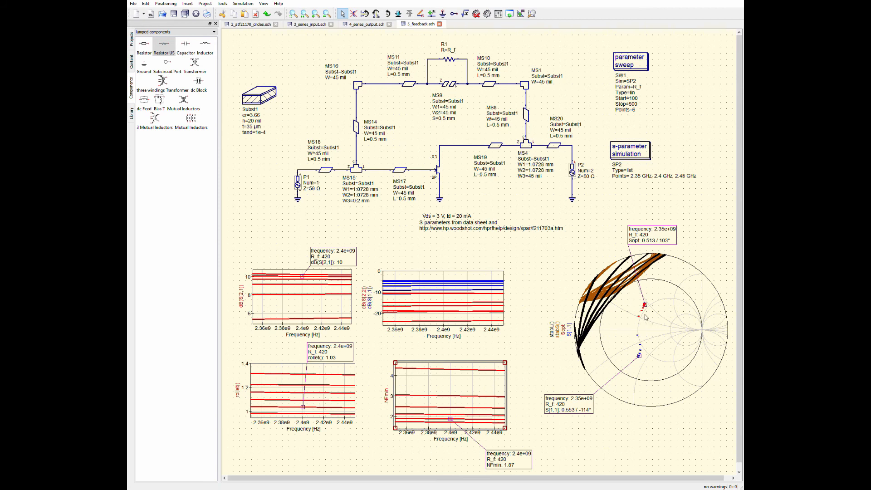
mouse_move(636, 330)
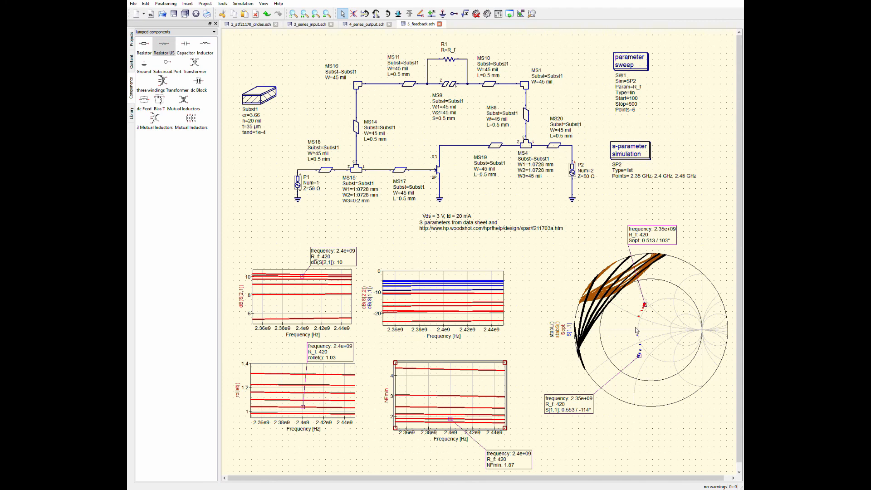
mouse_move(643, 284)
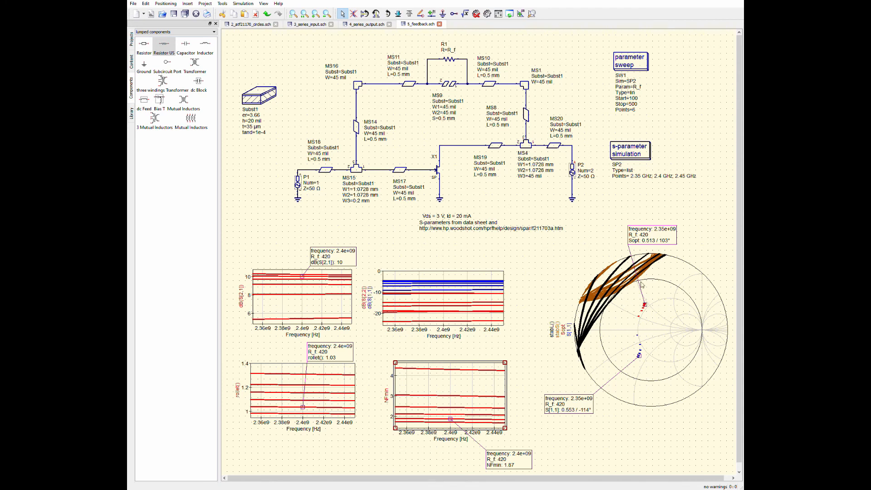
mouse_move(304, 409)
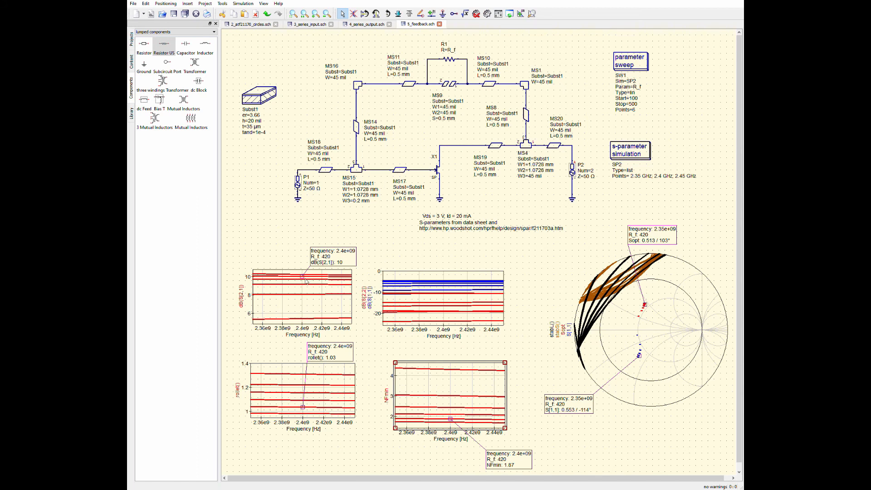
mouse_move(342, 263)
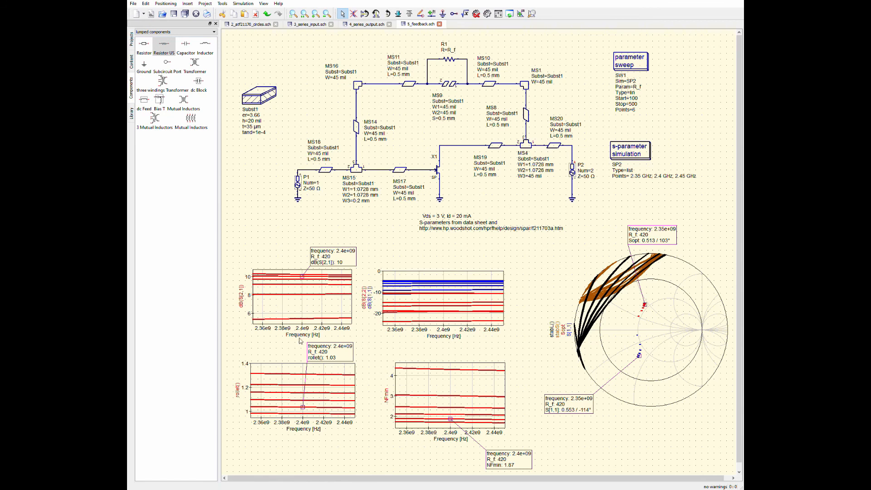
mouse_move(292, 371)
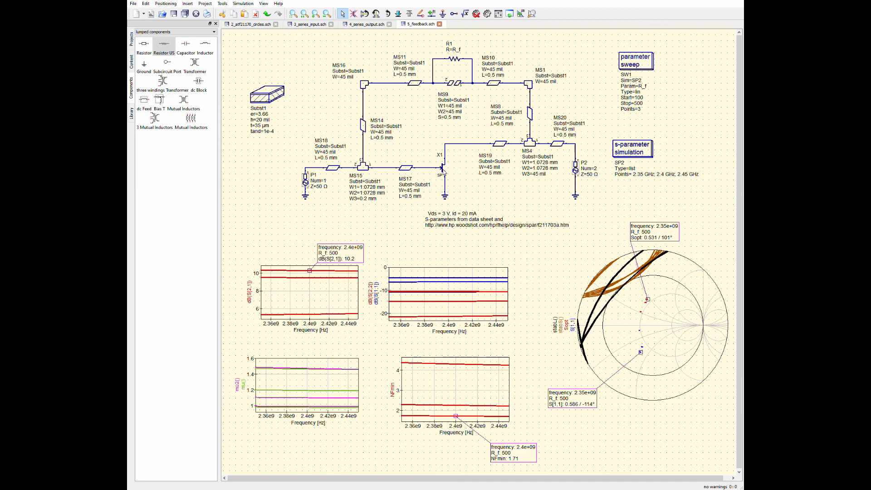
mouse_move(611, 278)
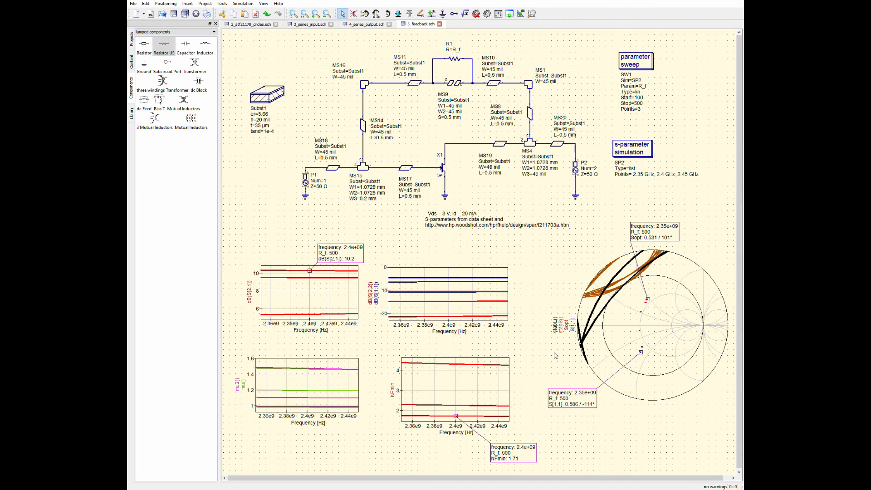
mouse_move(279, 382)
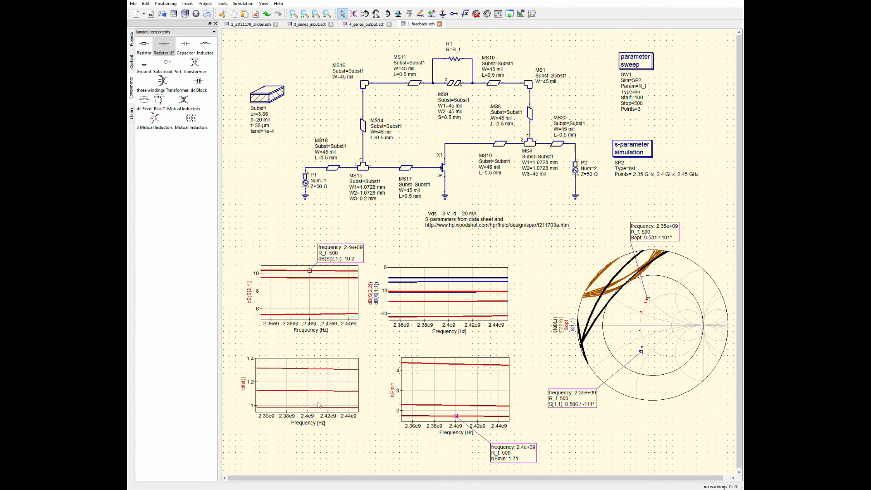
Select the dB(S21) gain diagram on the feedback schematic for editing
click(305, 384)
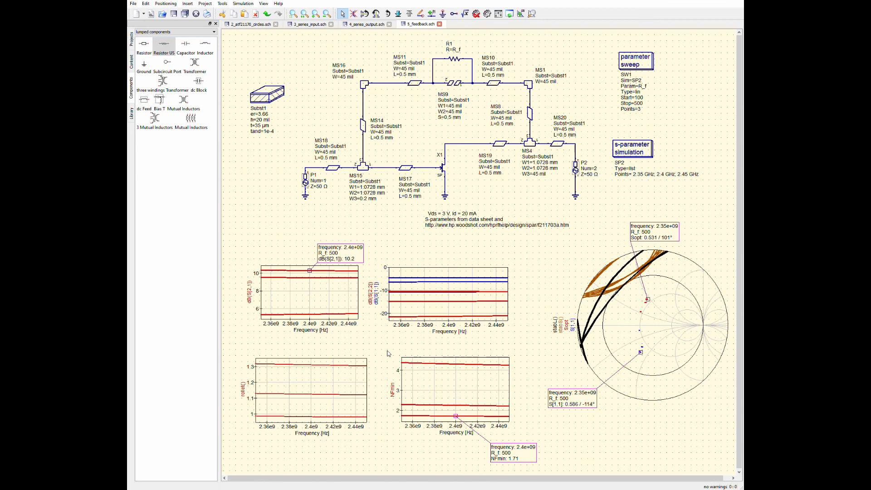
click(308, 294)
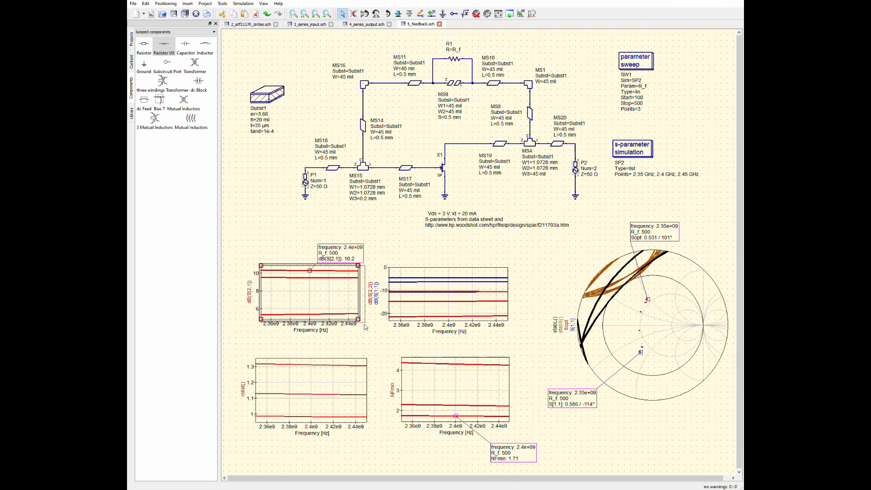